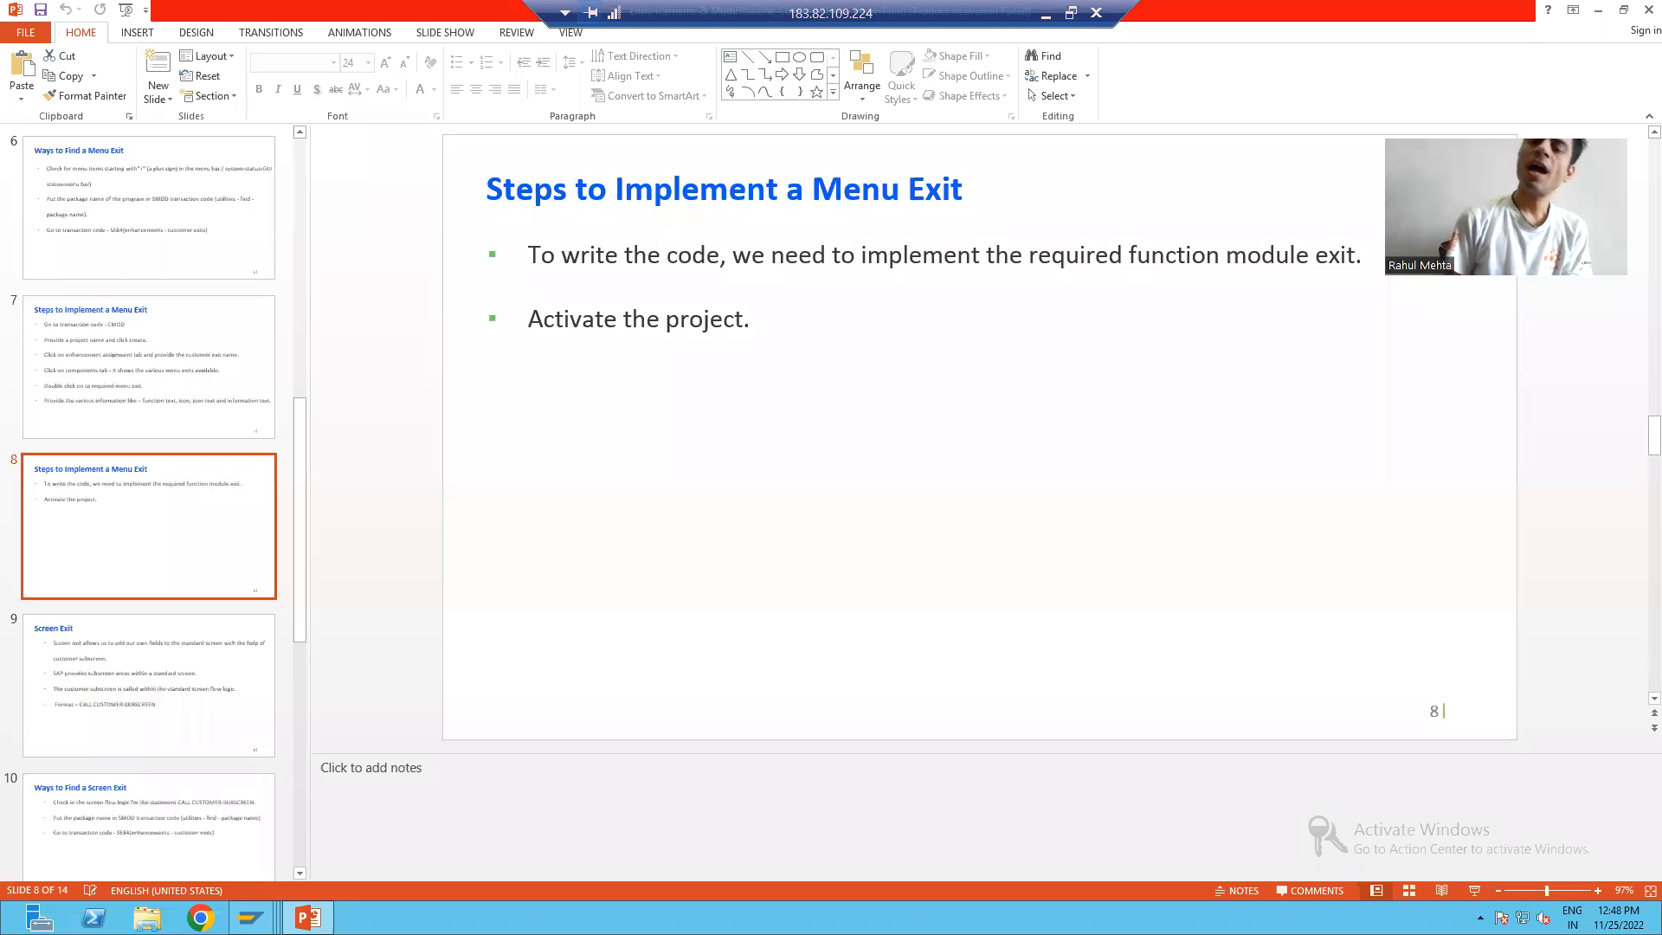
mouse_move(1365, 253)
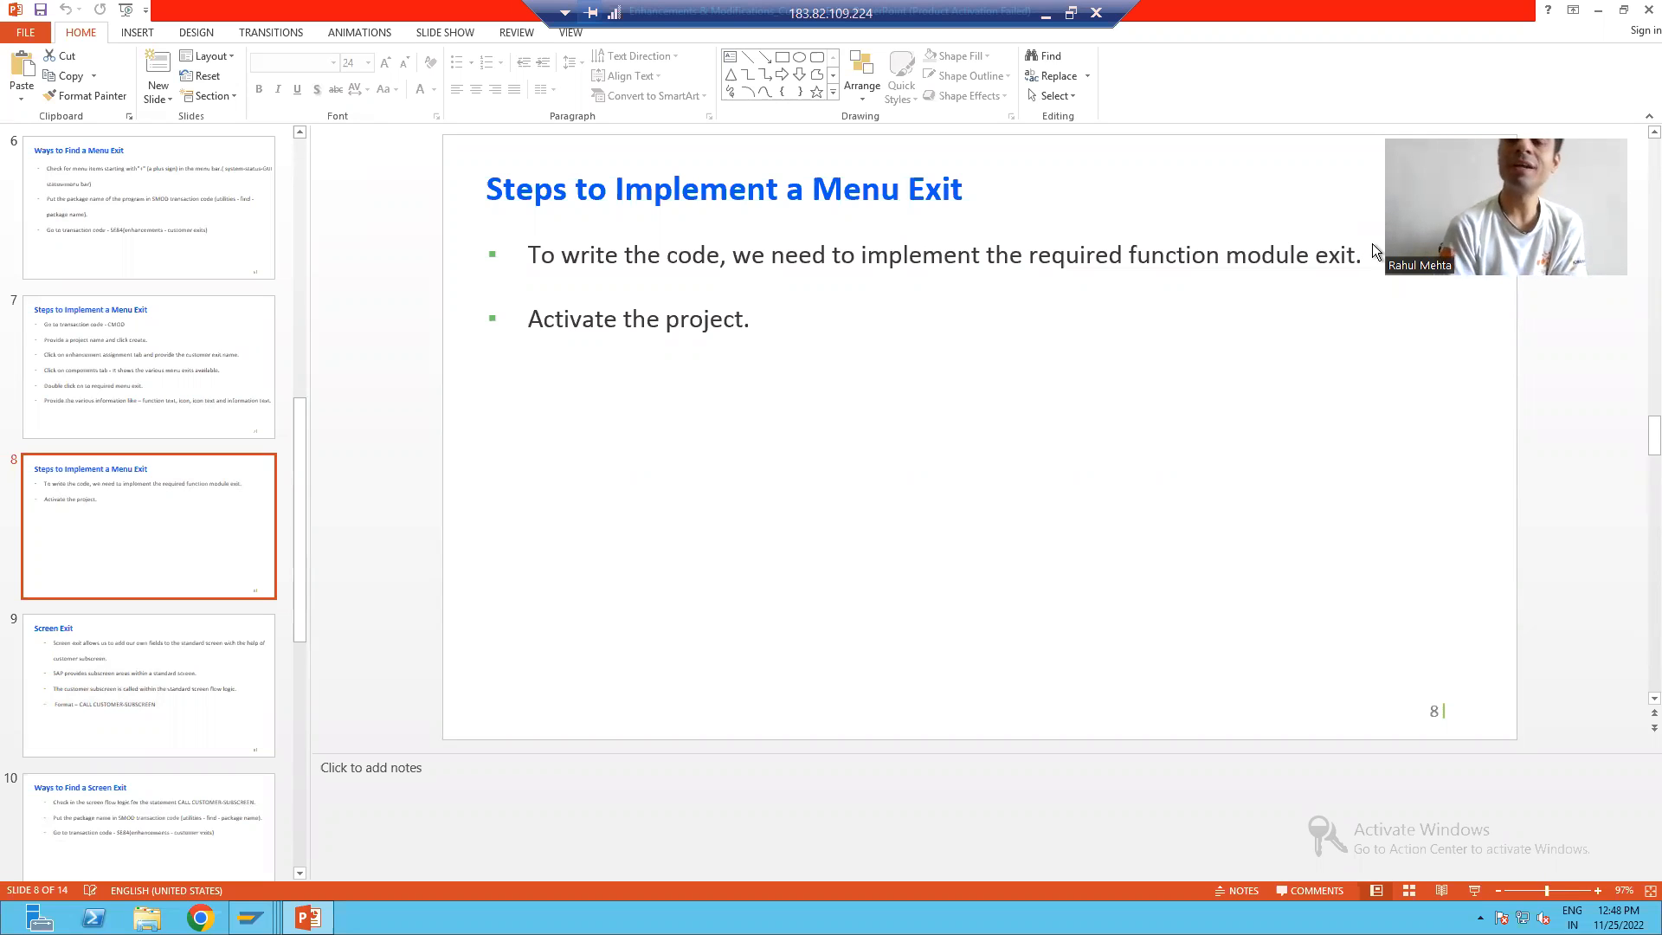
mouse_move(1123, 312)
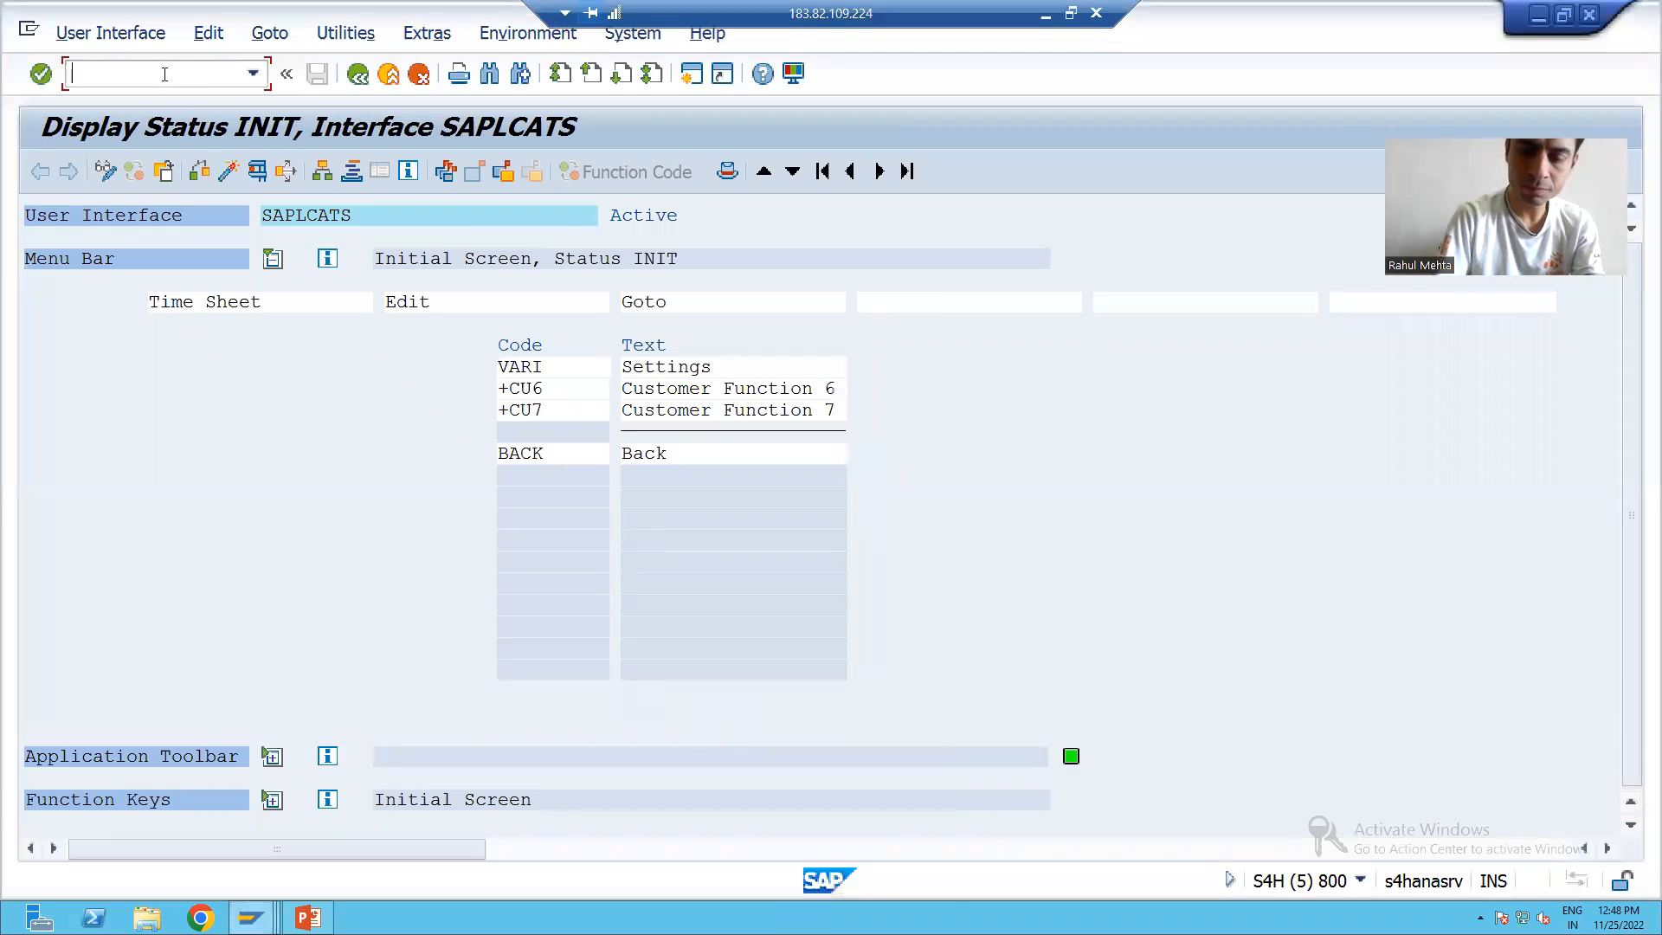
Open project ZMEXIT78 in CMOD and set a session breakpoint on line 4 of ZXCATU12.
text(/n)
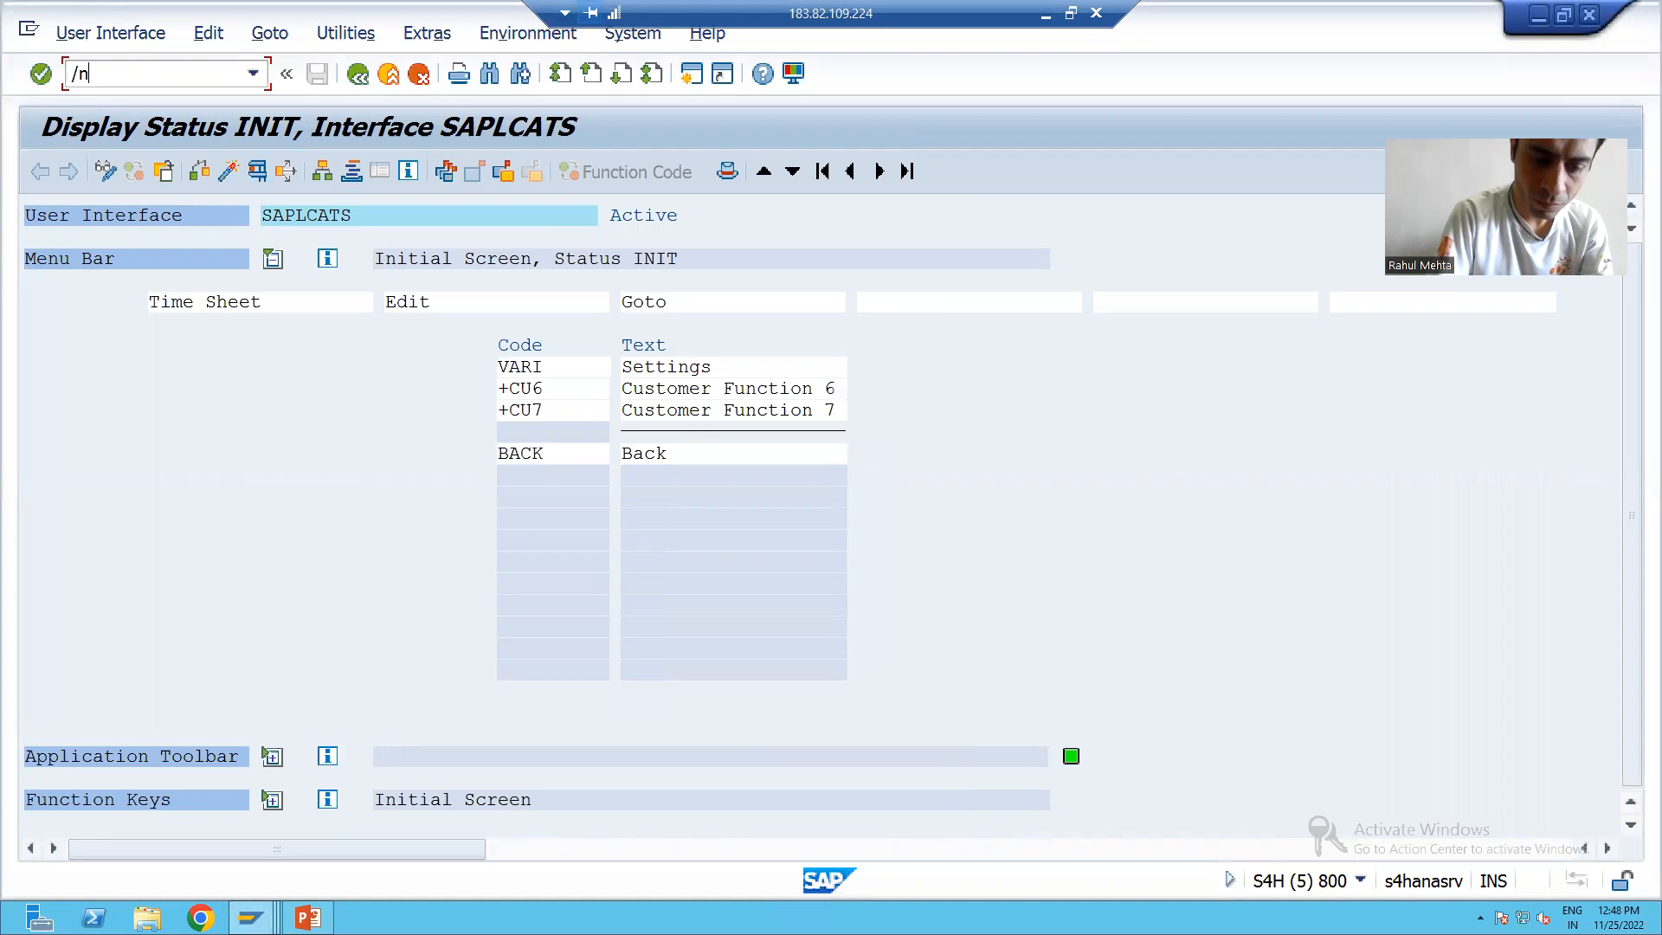
key(Enter)
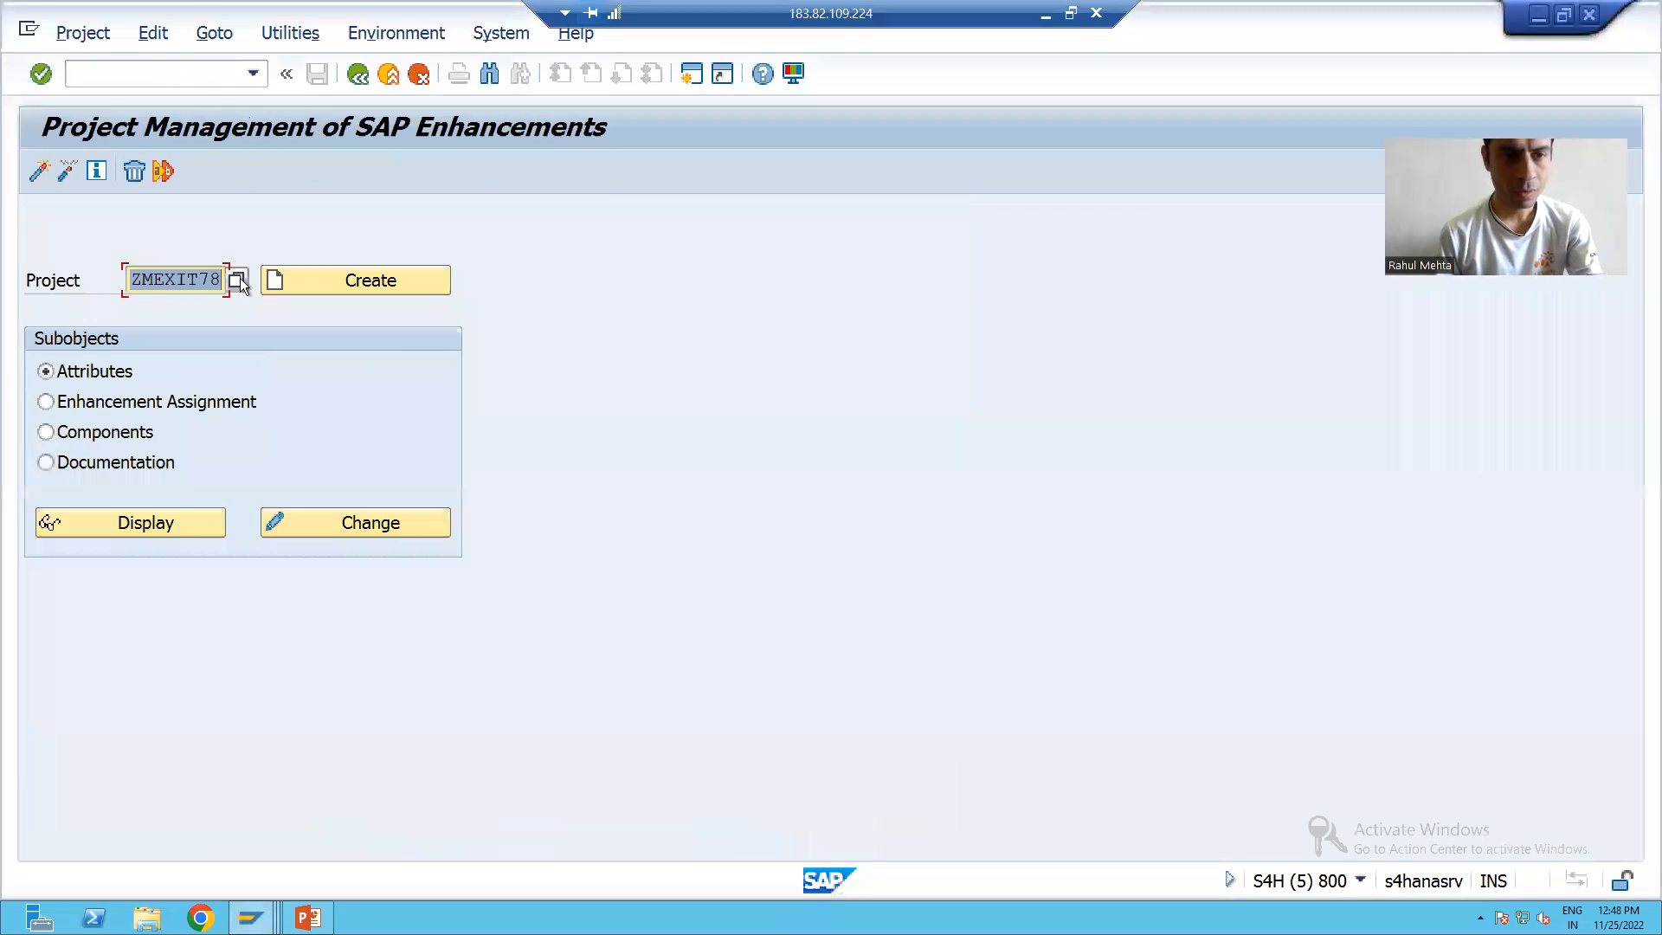
mouse_move(319, 535)
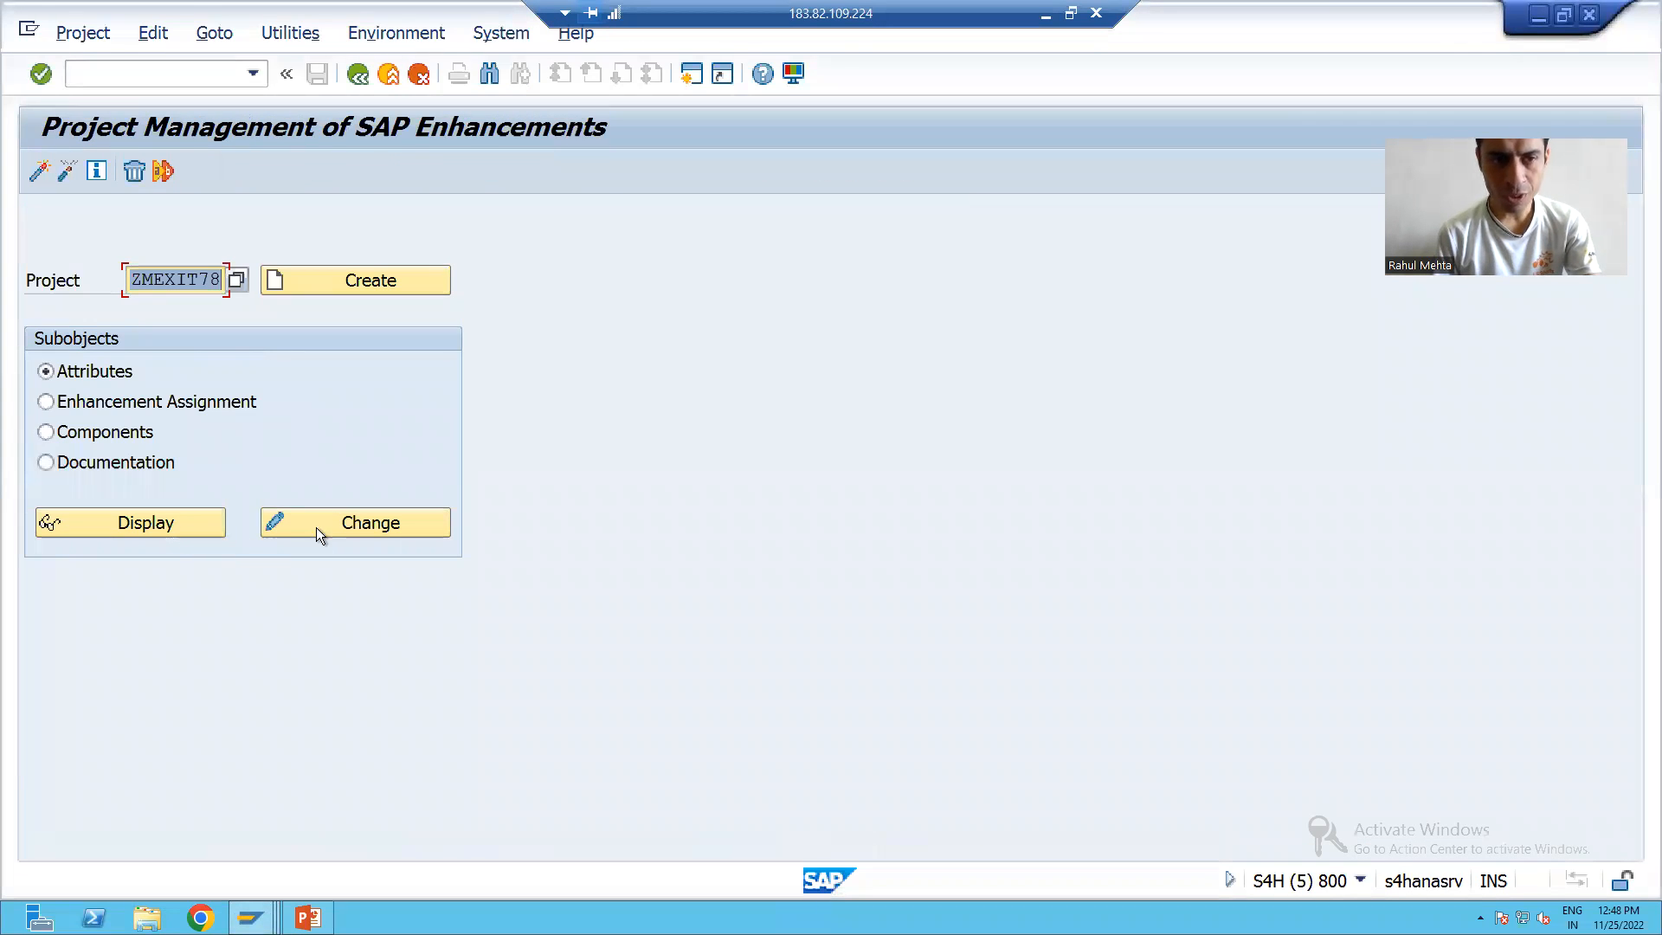
mouse_move(325, 659)
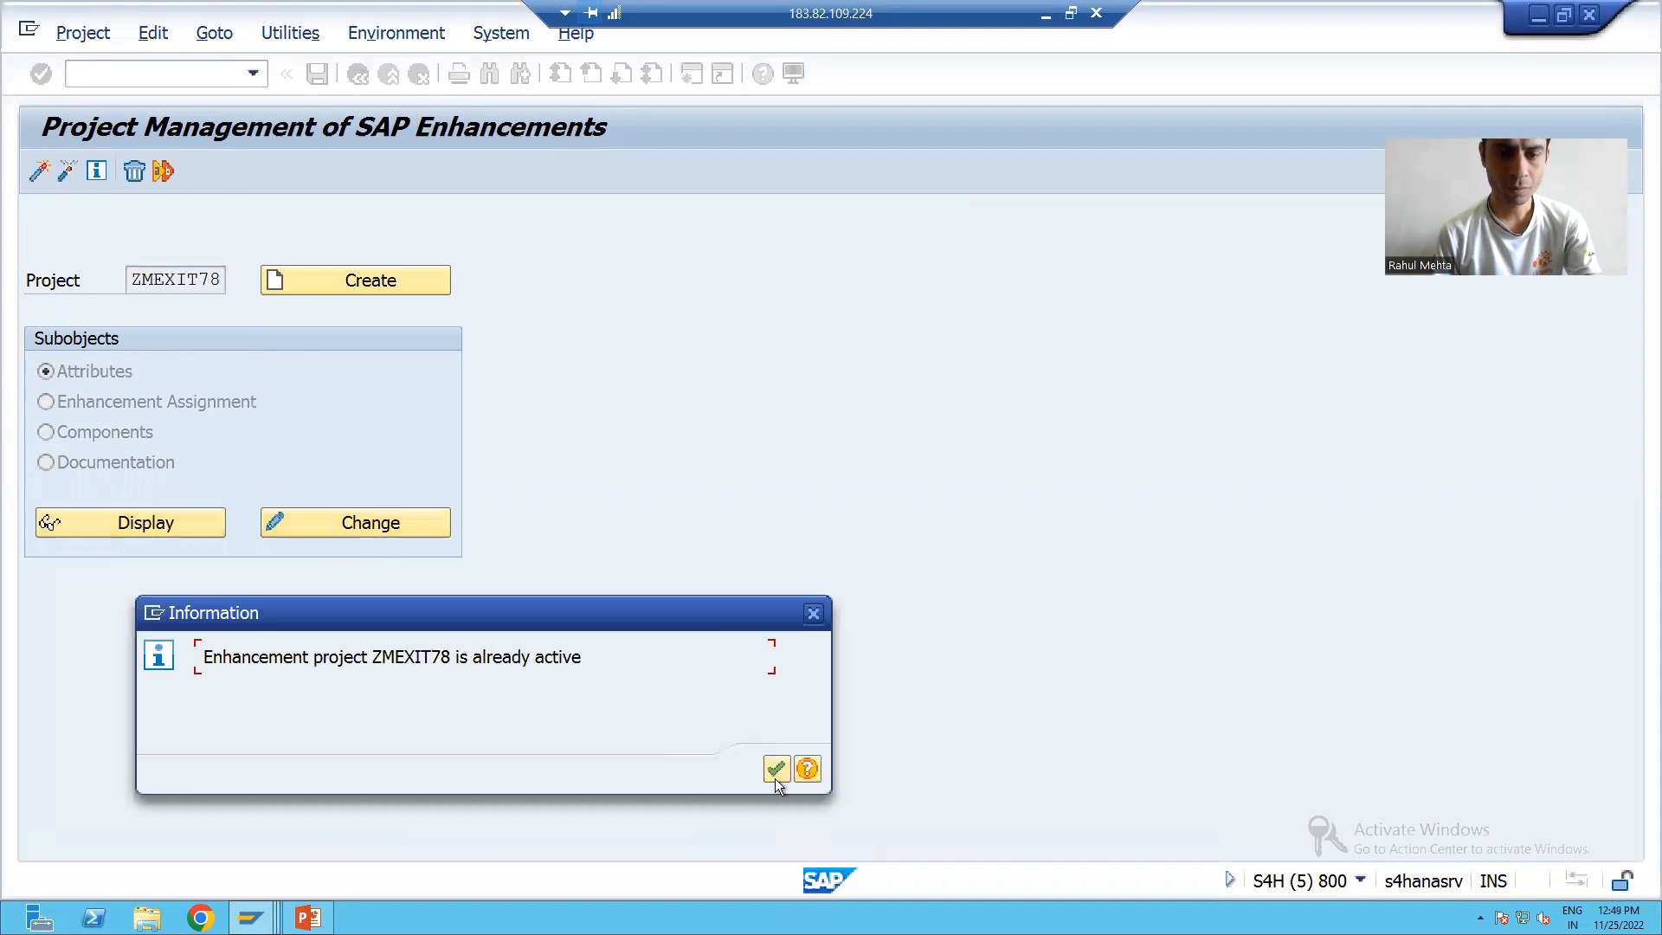
click(775, 768)
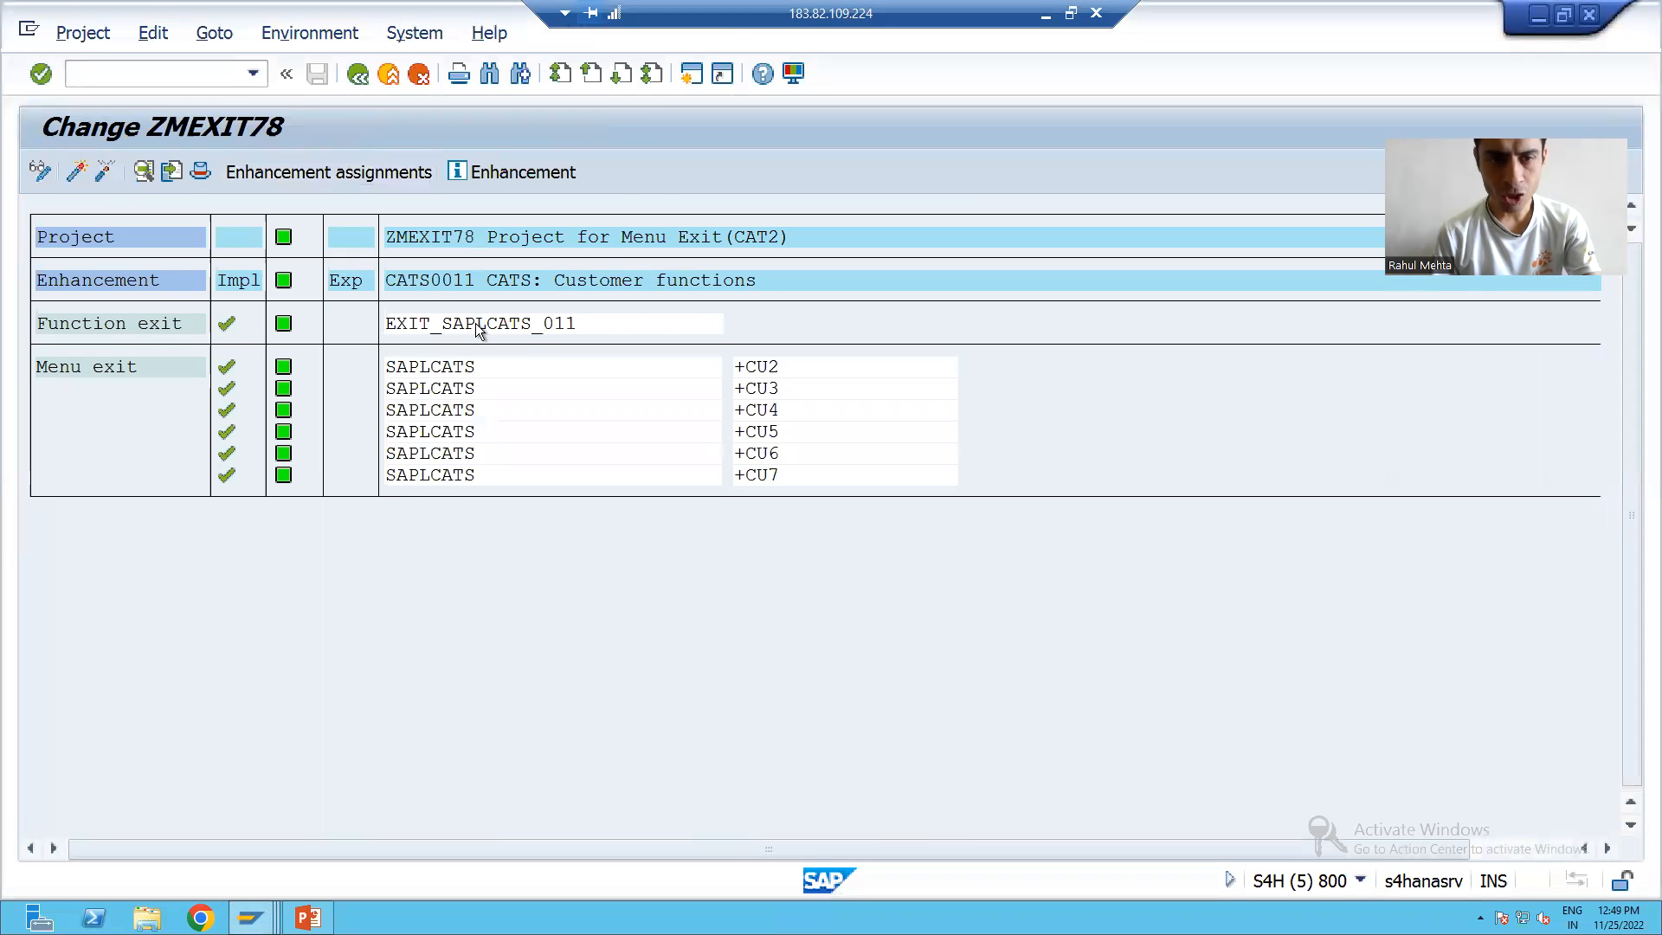
double_click(479, 324)
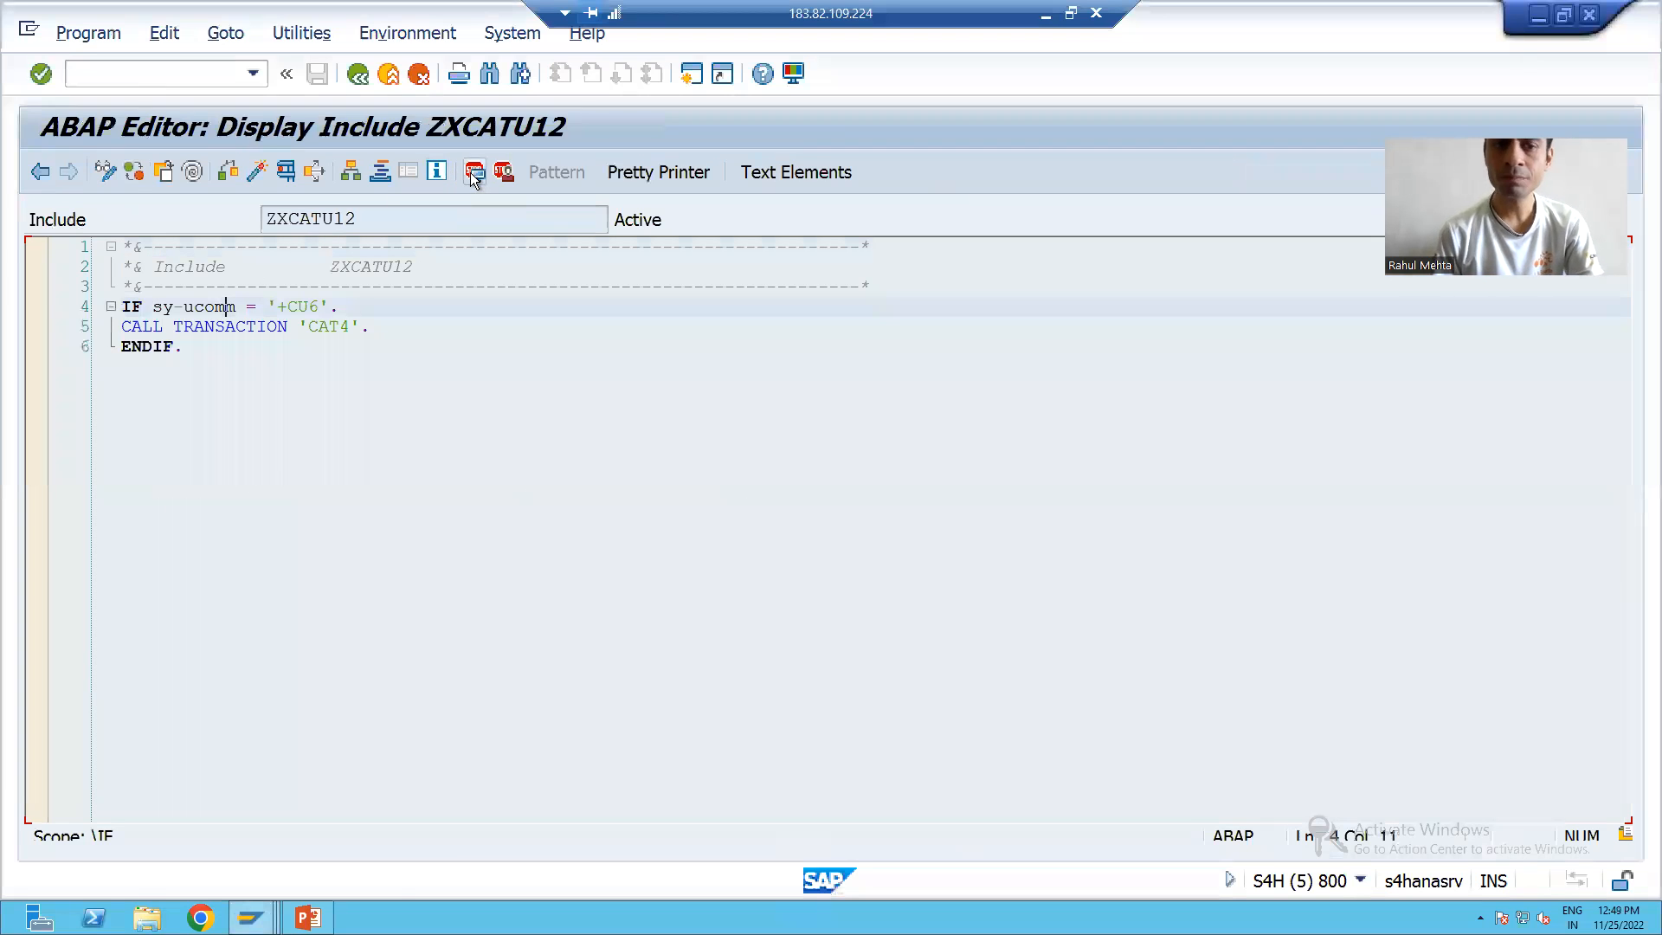
click(474, 171)
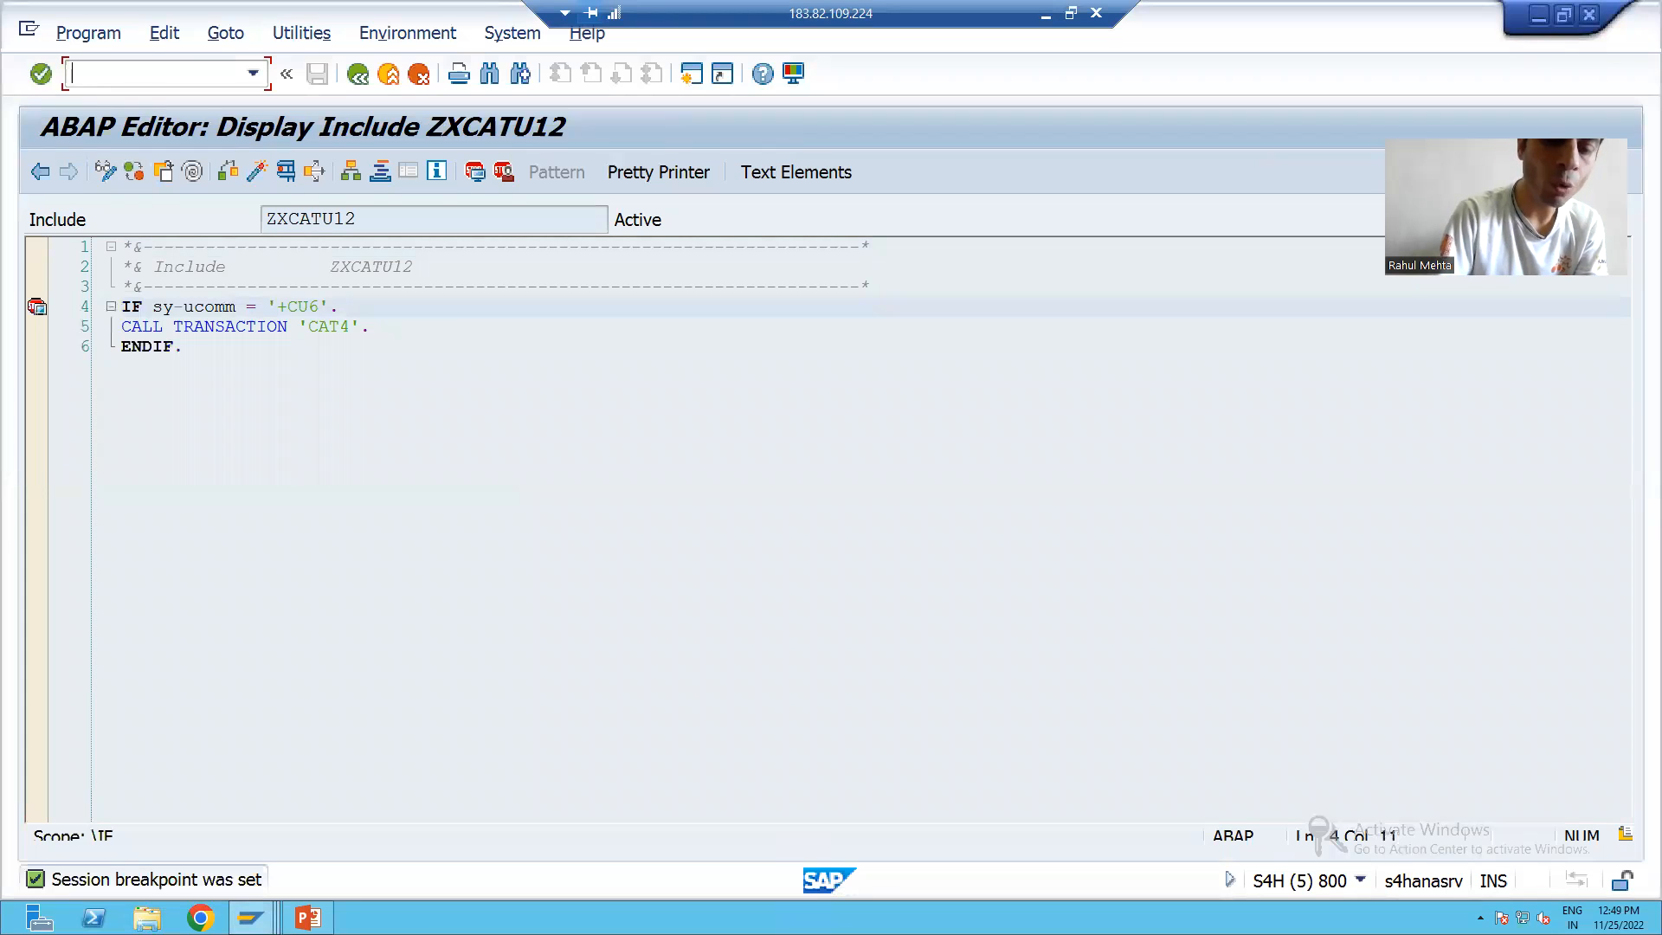
Start CAT2 with profile EXC_APPR and personnel number 00000001, then run Approve Timesheet.
text(/ncat)
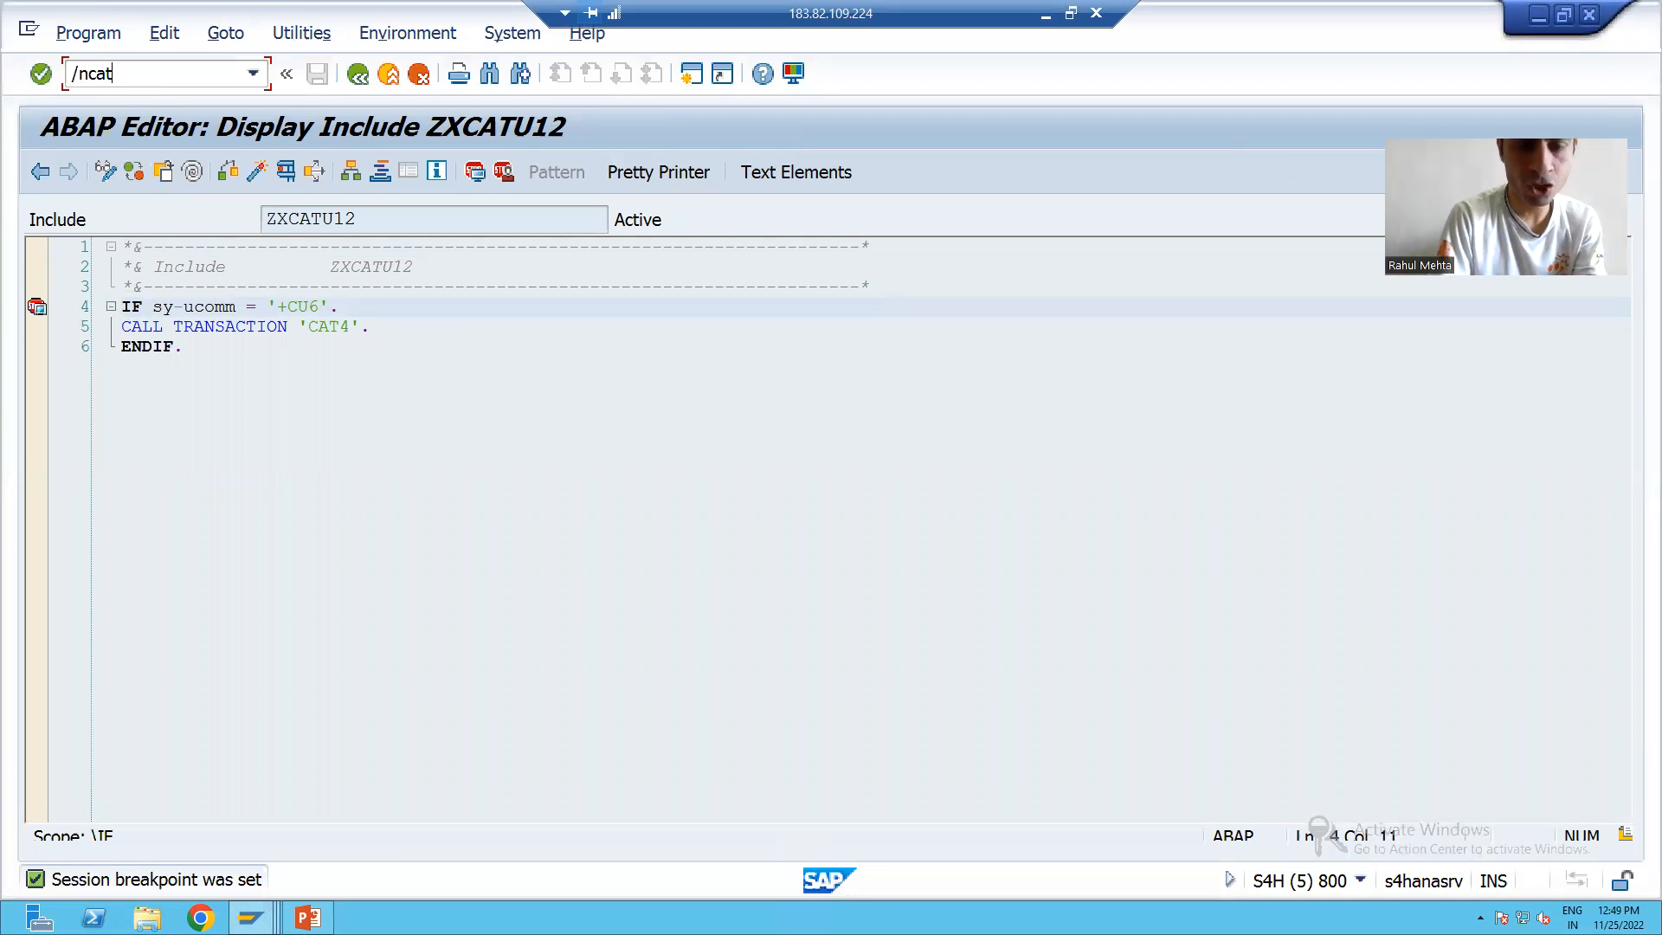
key(Enter)
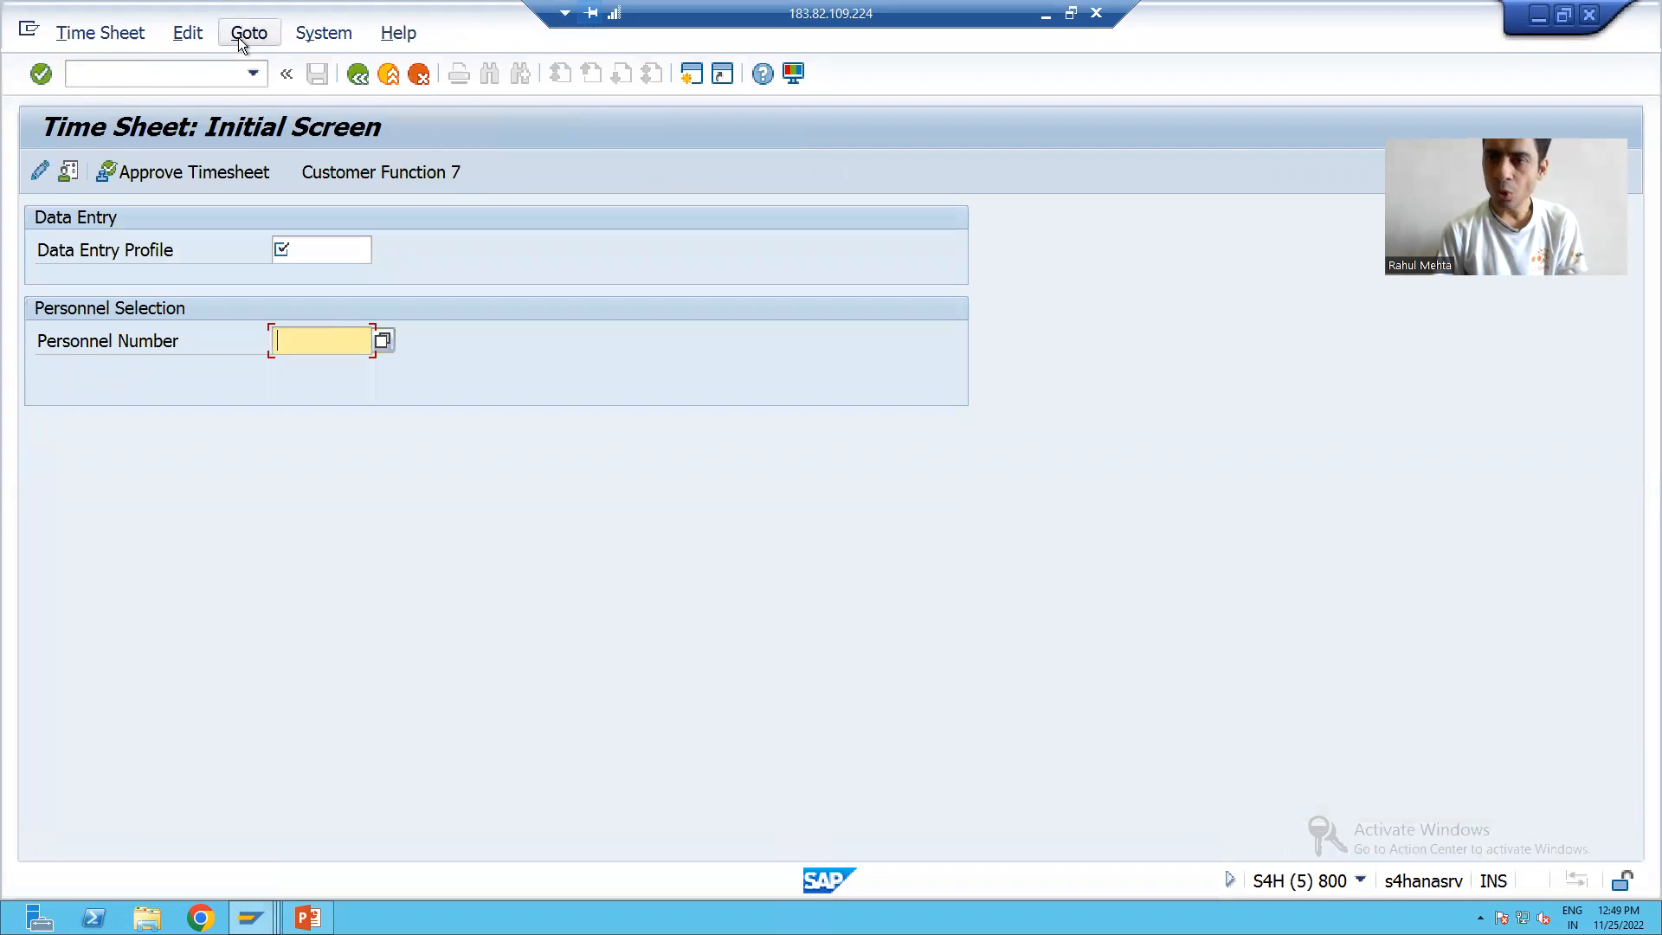
click(249, 32)
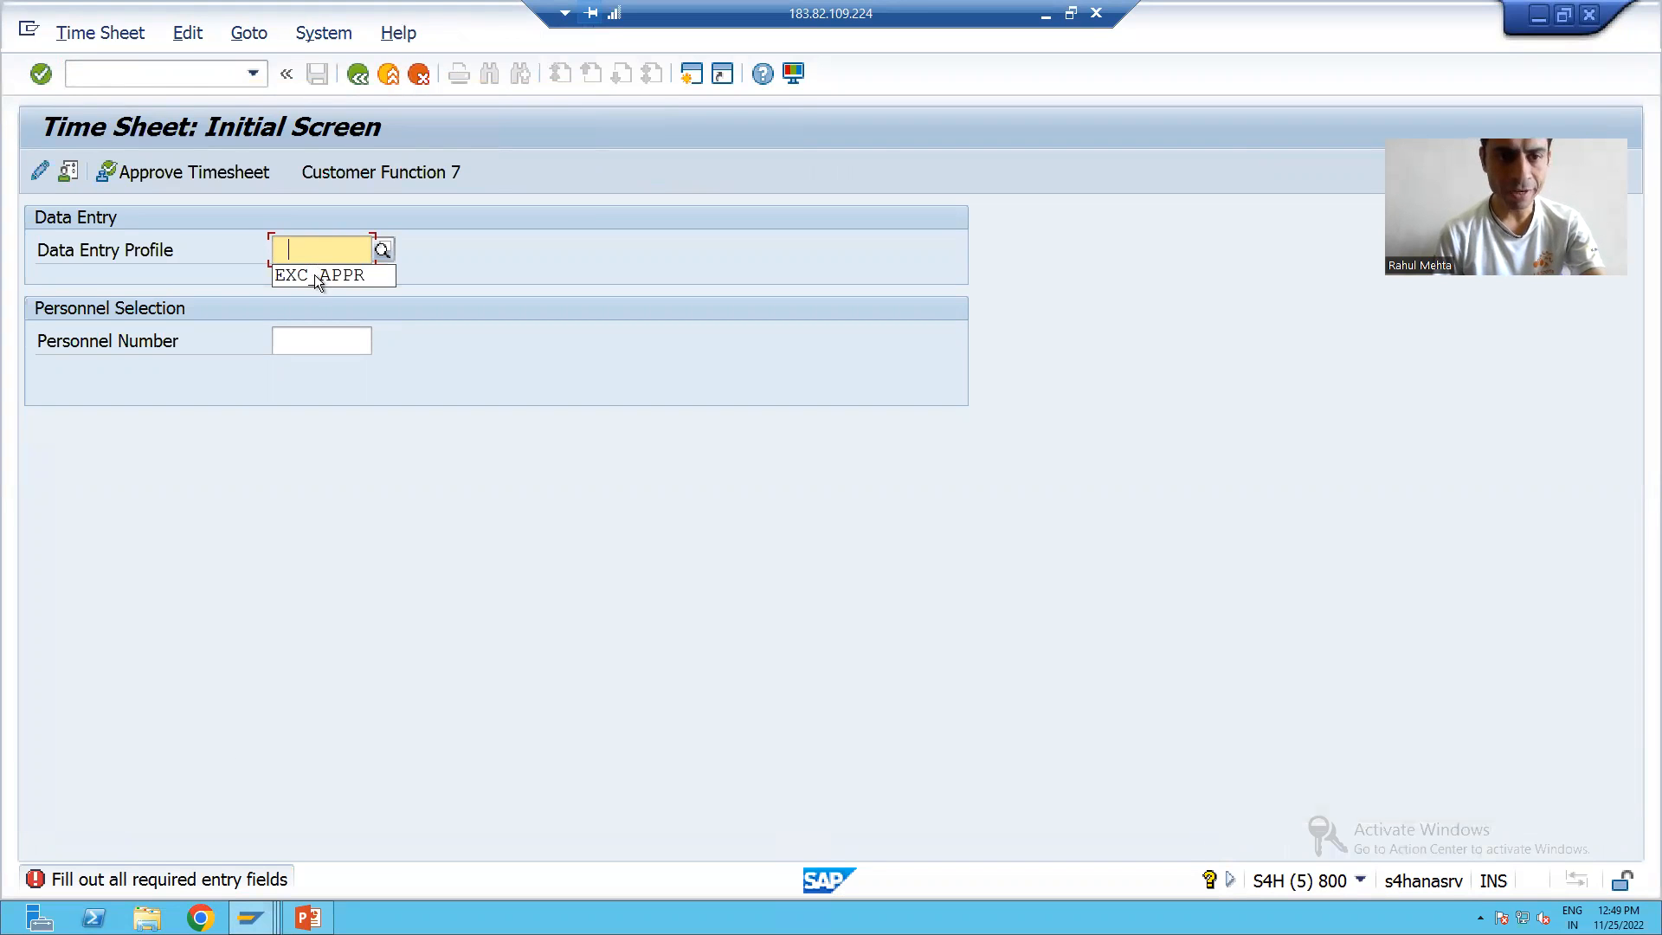
click(332, 275)
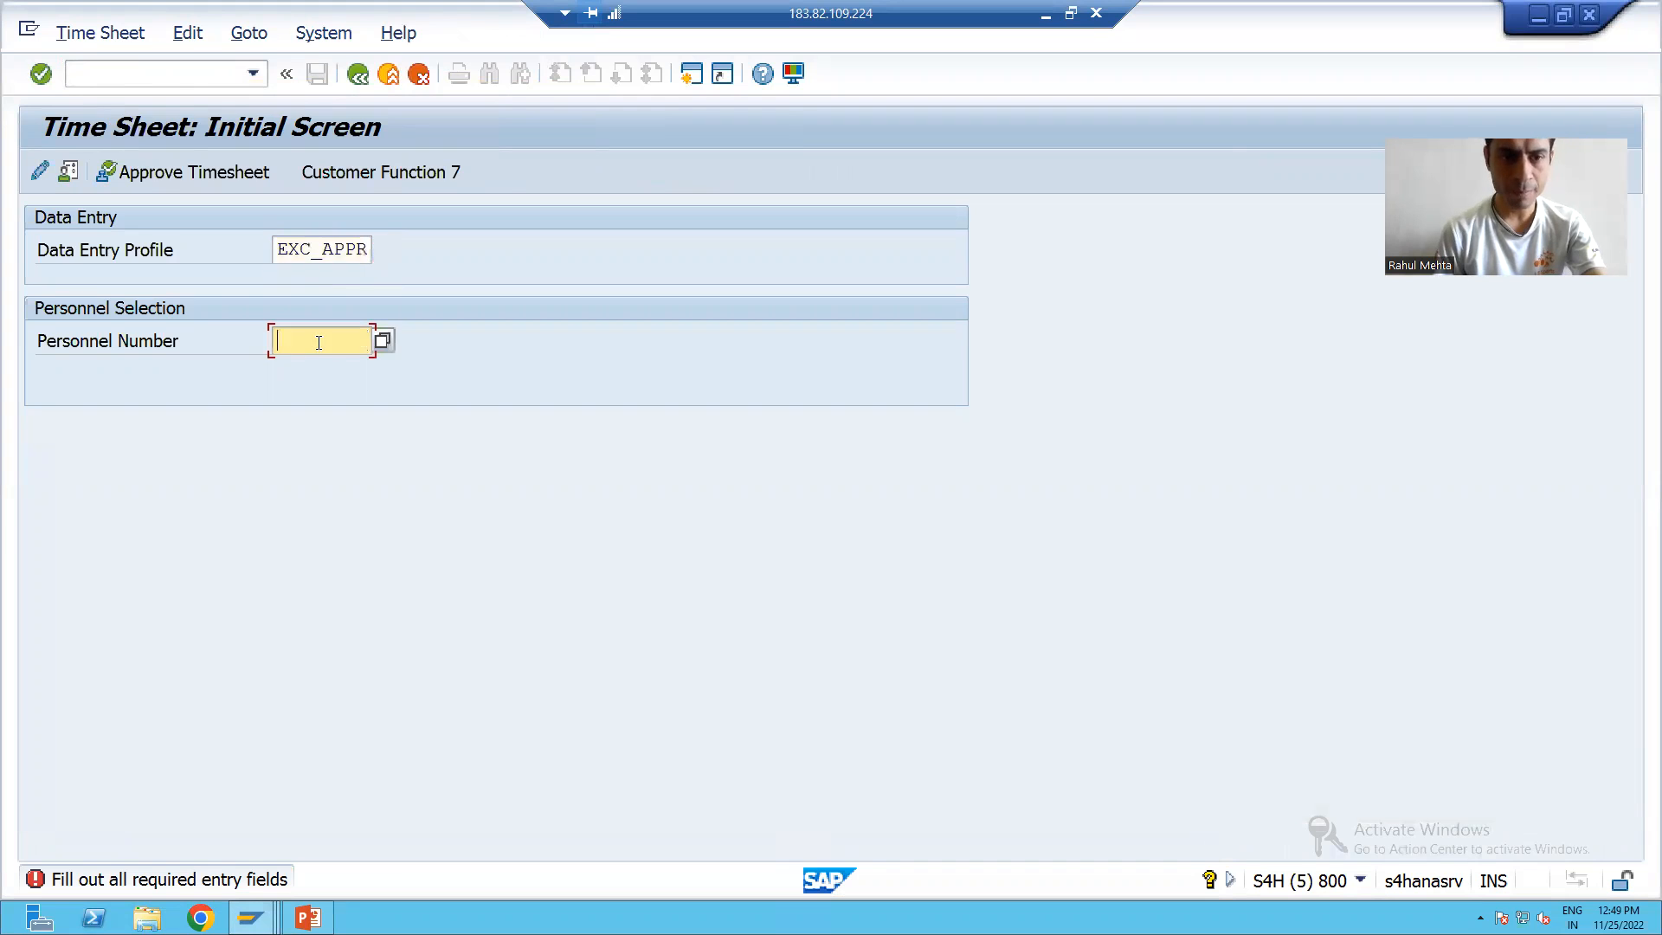
text(00000001)
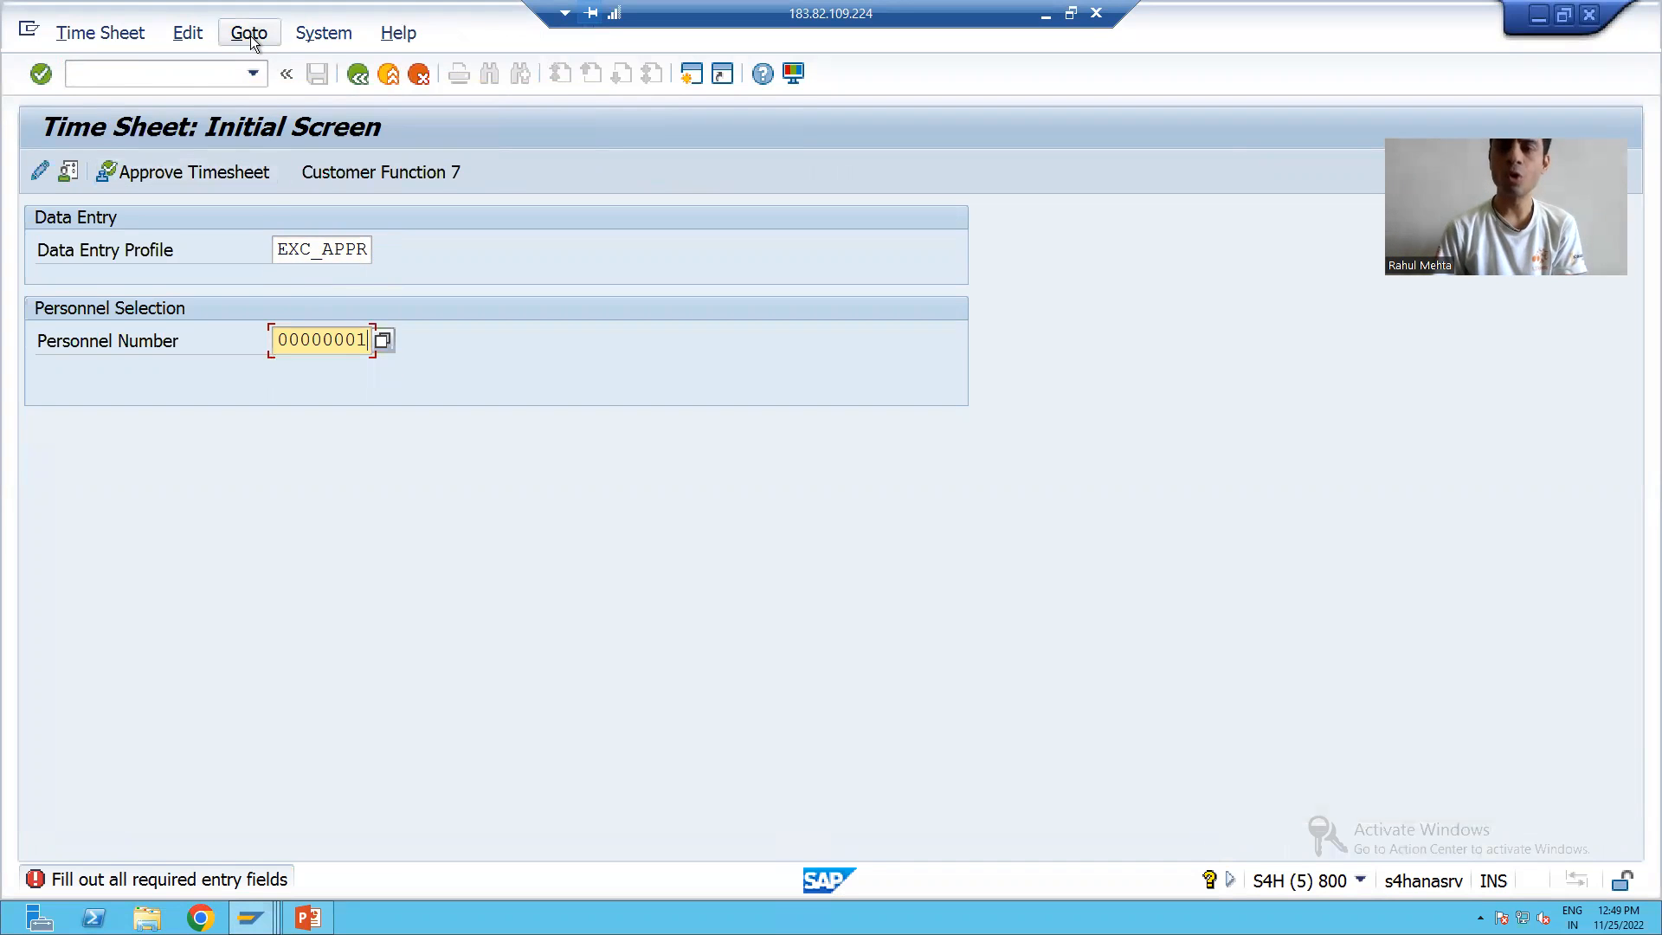
click(249, 32)
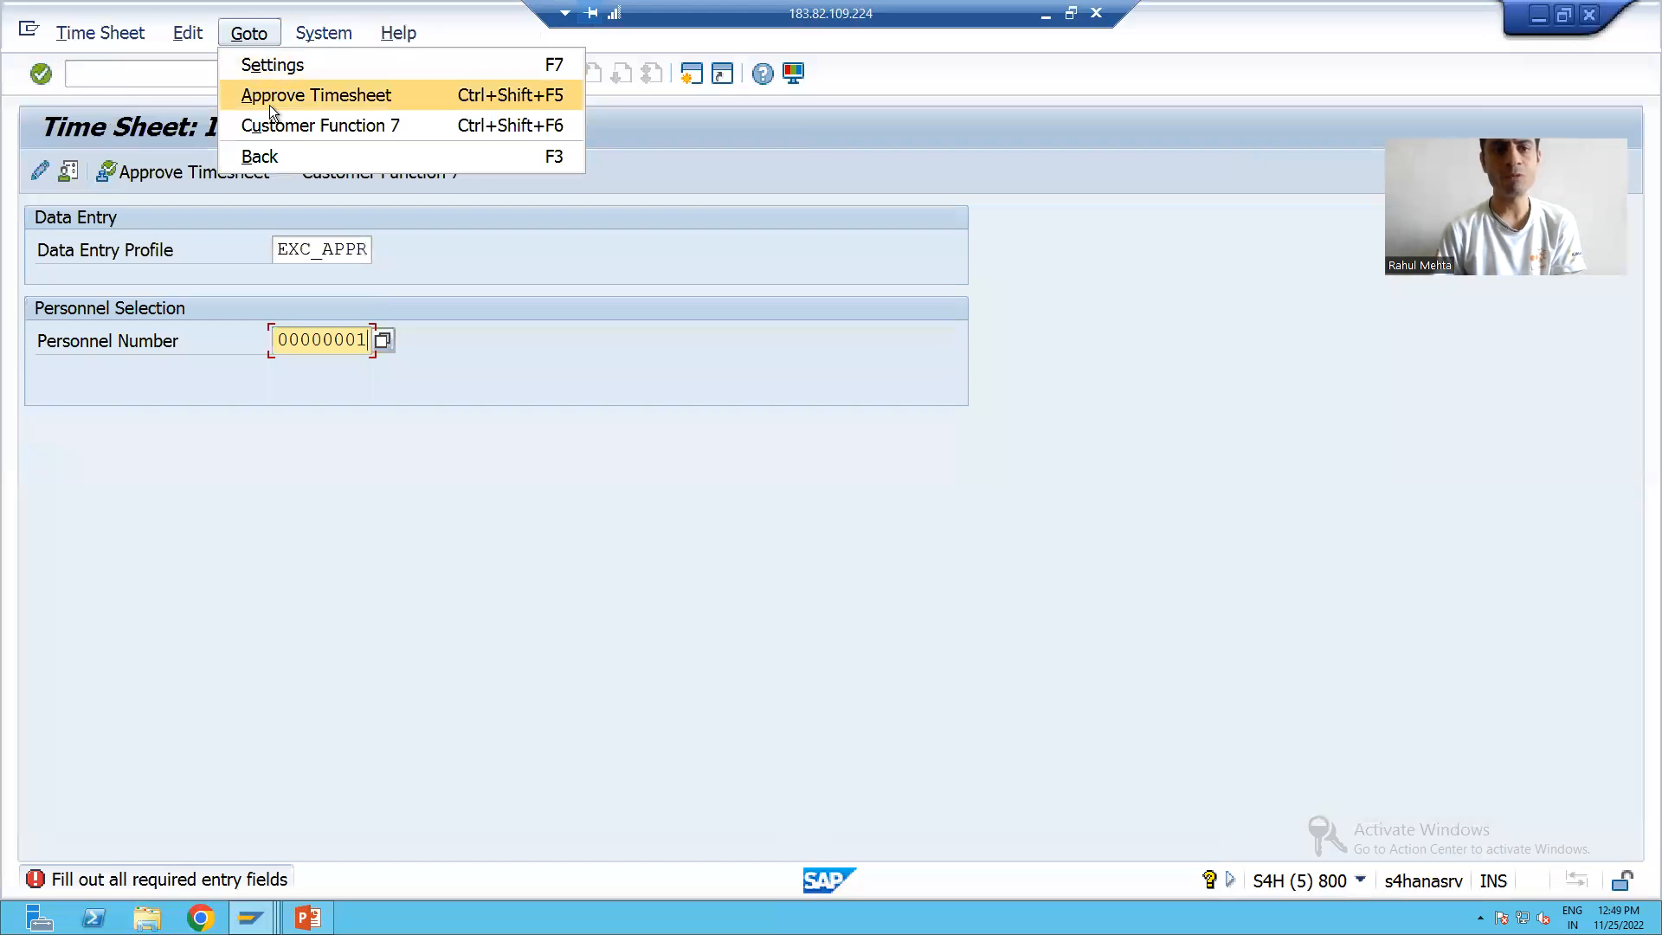
click(315, 95)
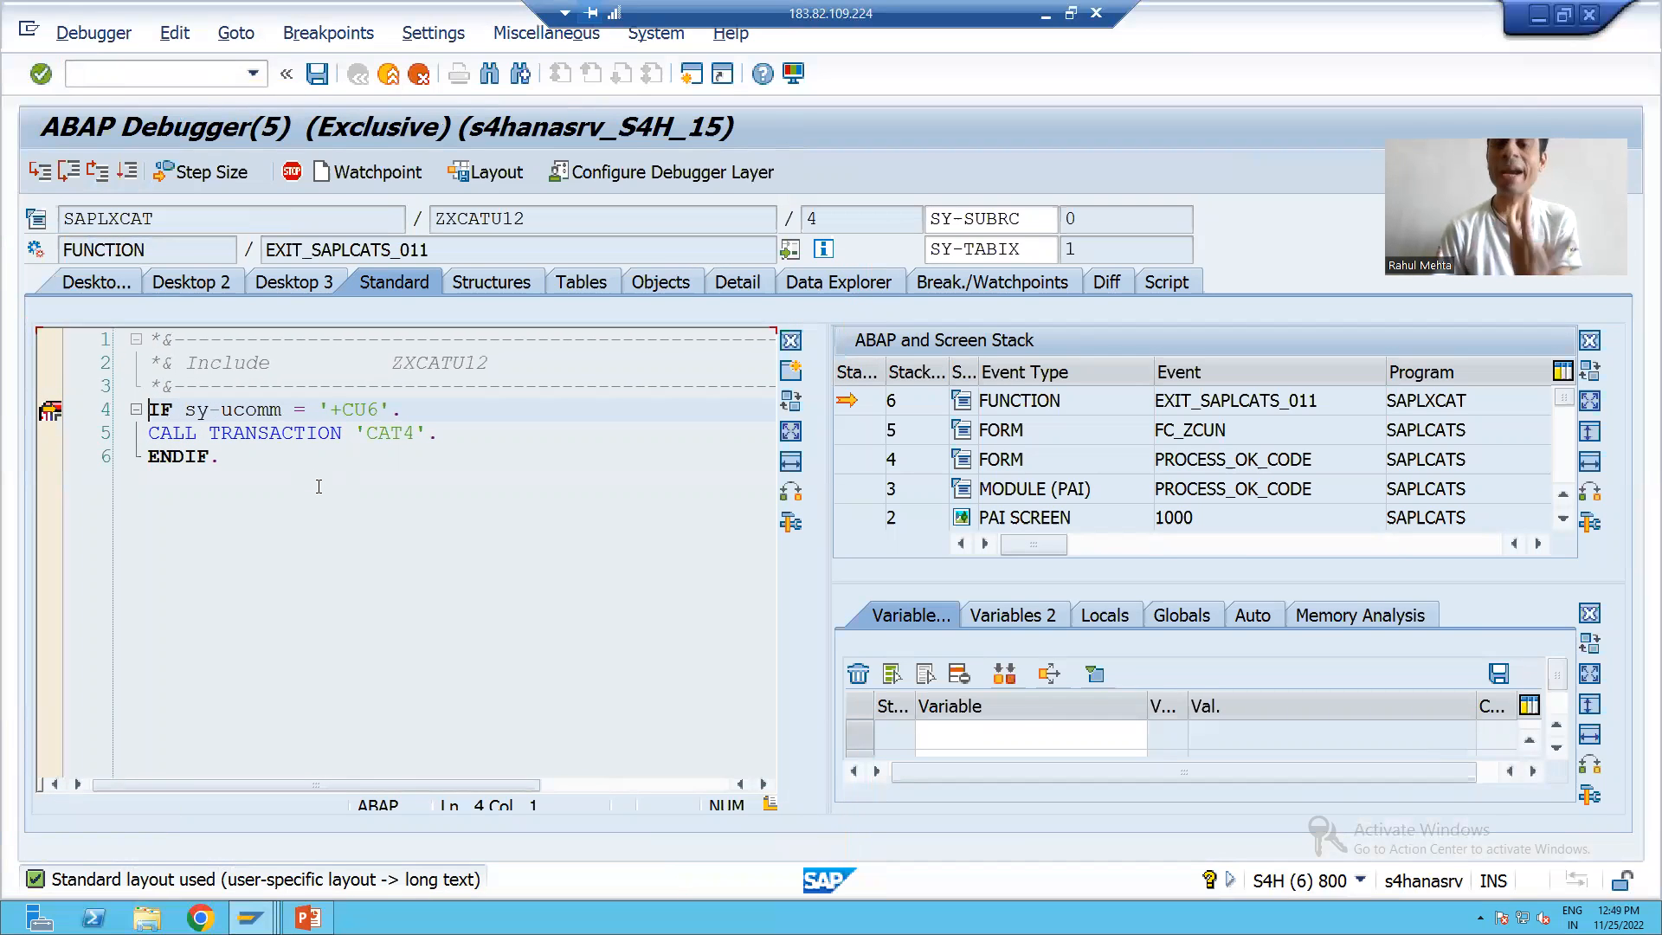
Confirm SY-UCOMM holds +CU6 in the debugger, then step on to CALL TRANSACTION 'CAT4'.
click(294, 282)
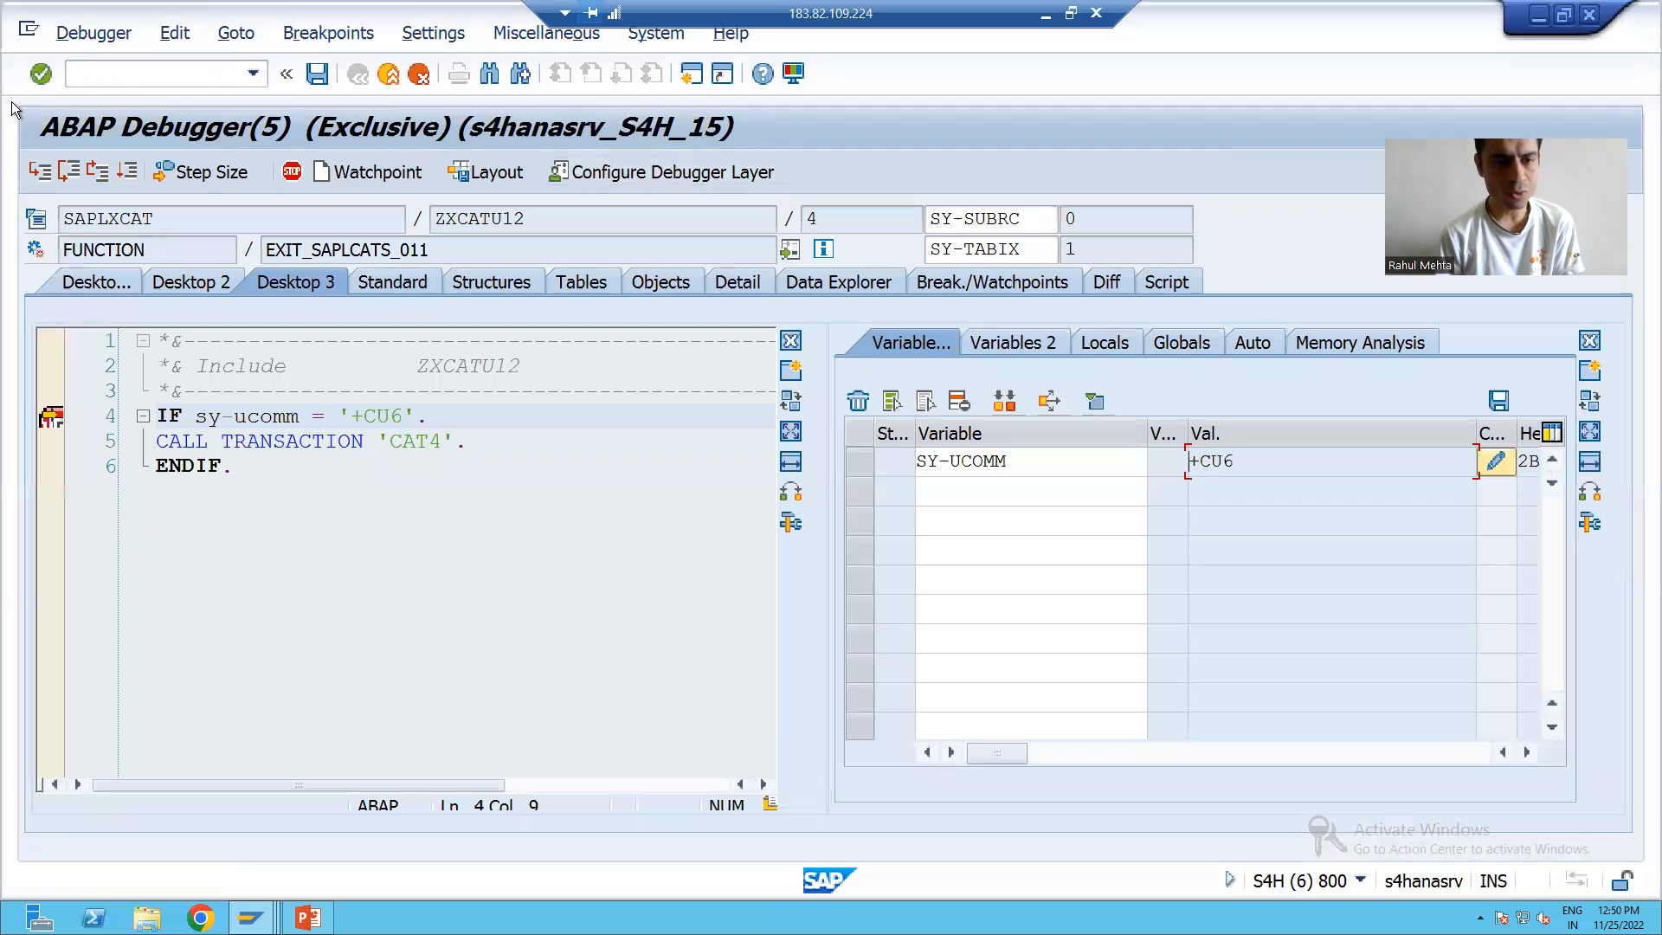
click(64, 171)
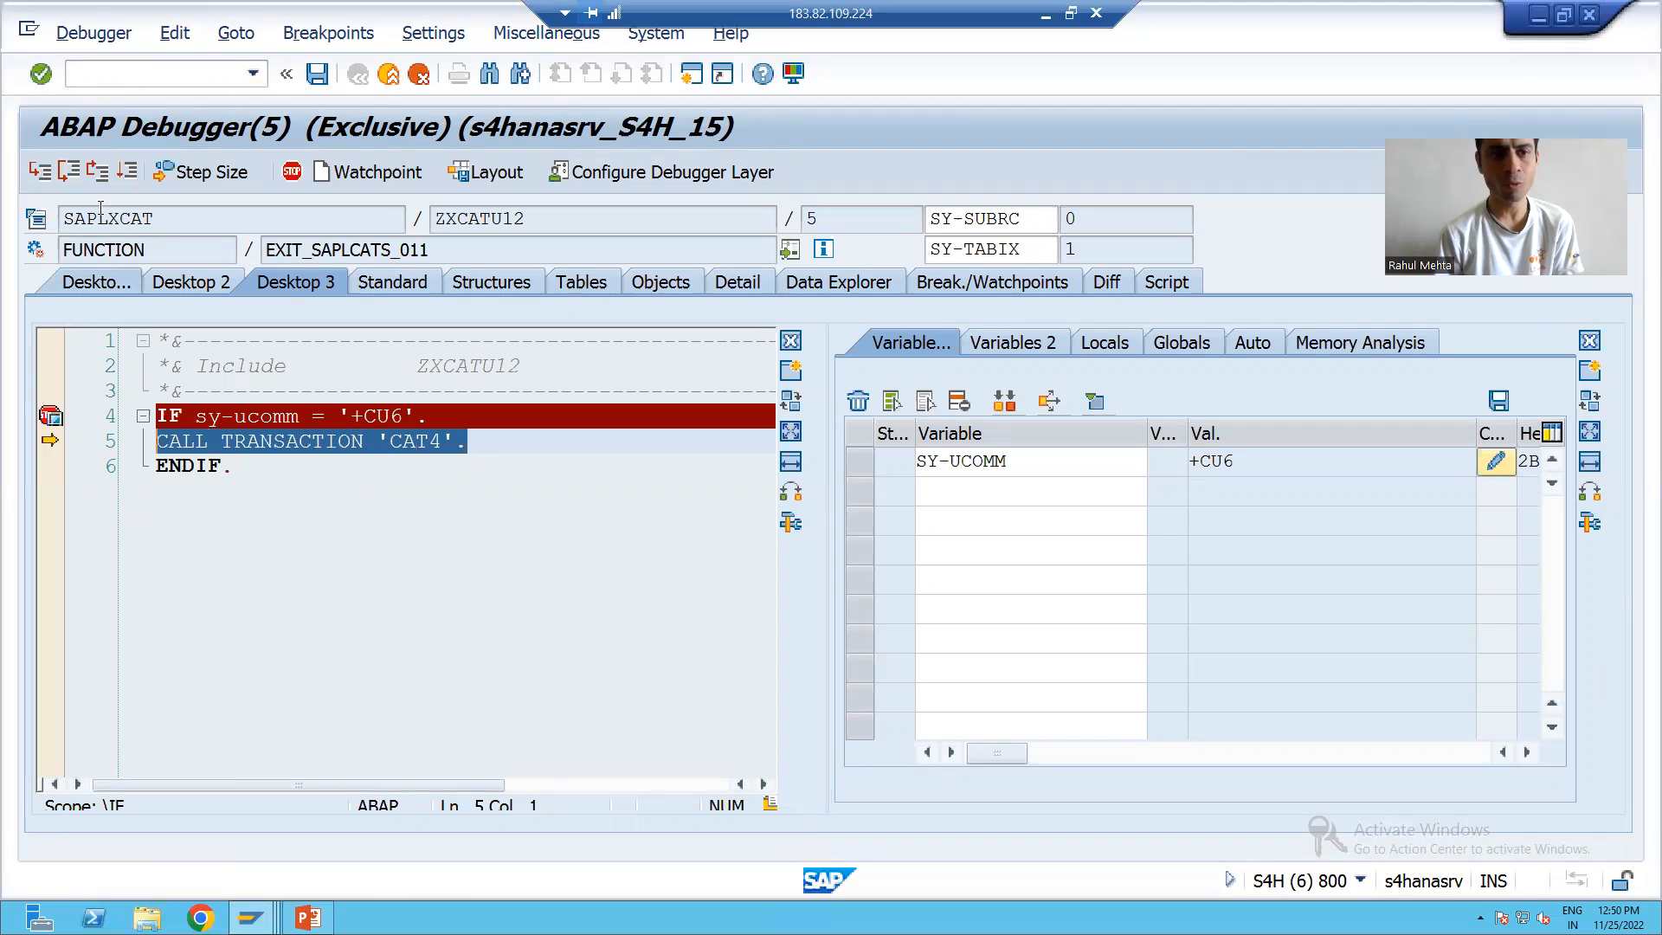
key(F8)
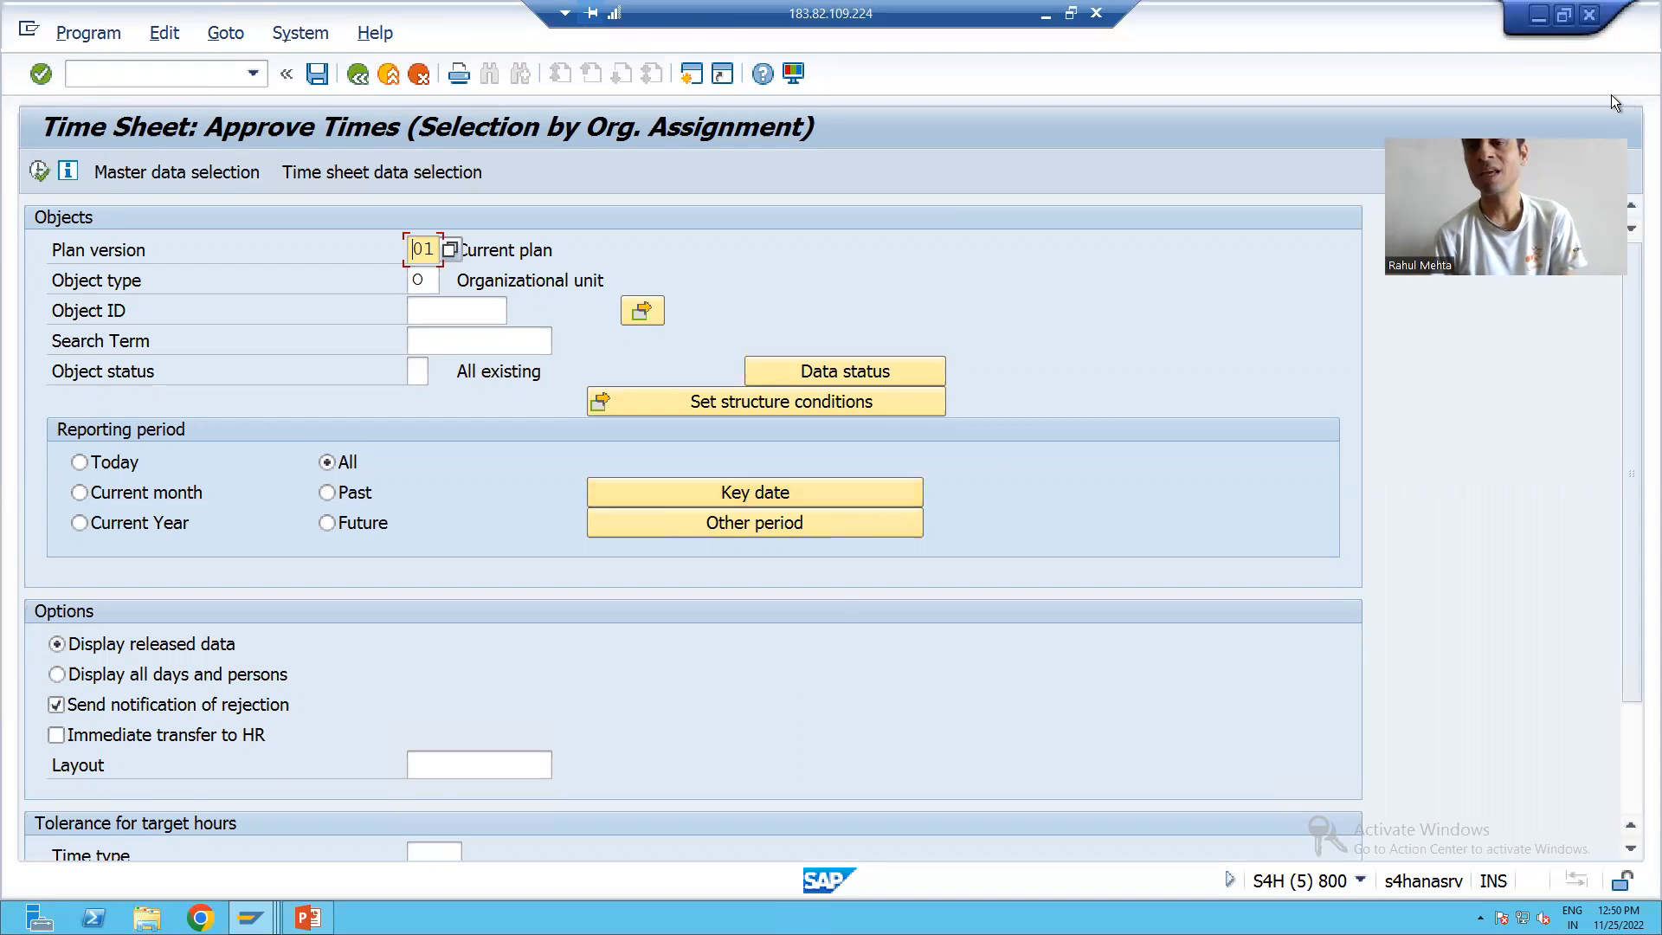
Return to the ZMEXIT78 CMOD session and display the EXIT_SAPLCATS_011 source code.
click(300, 915)
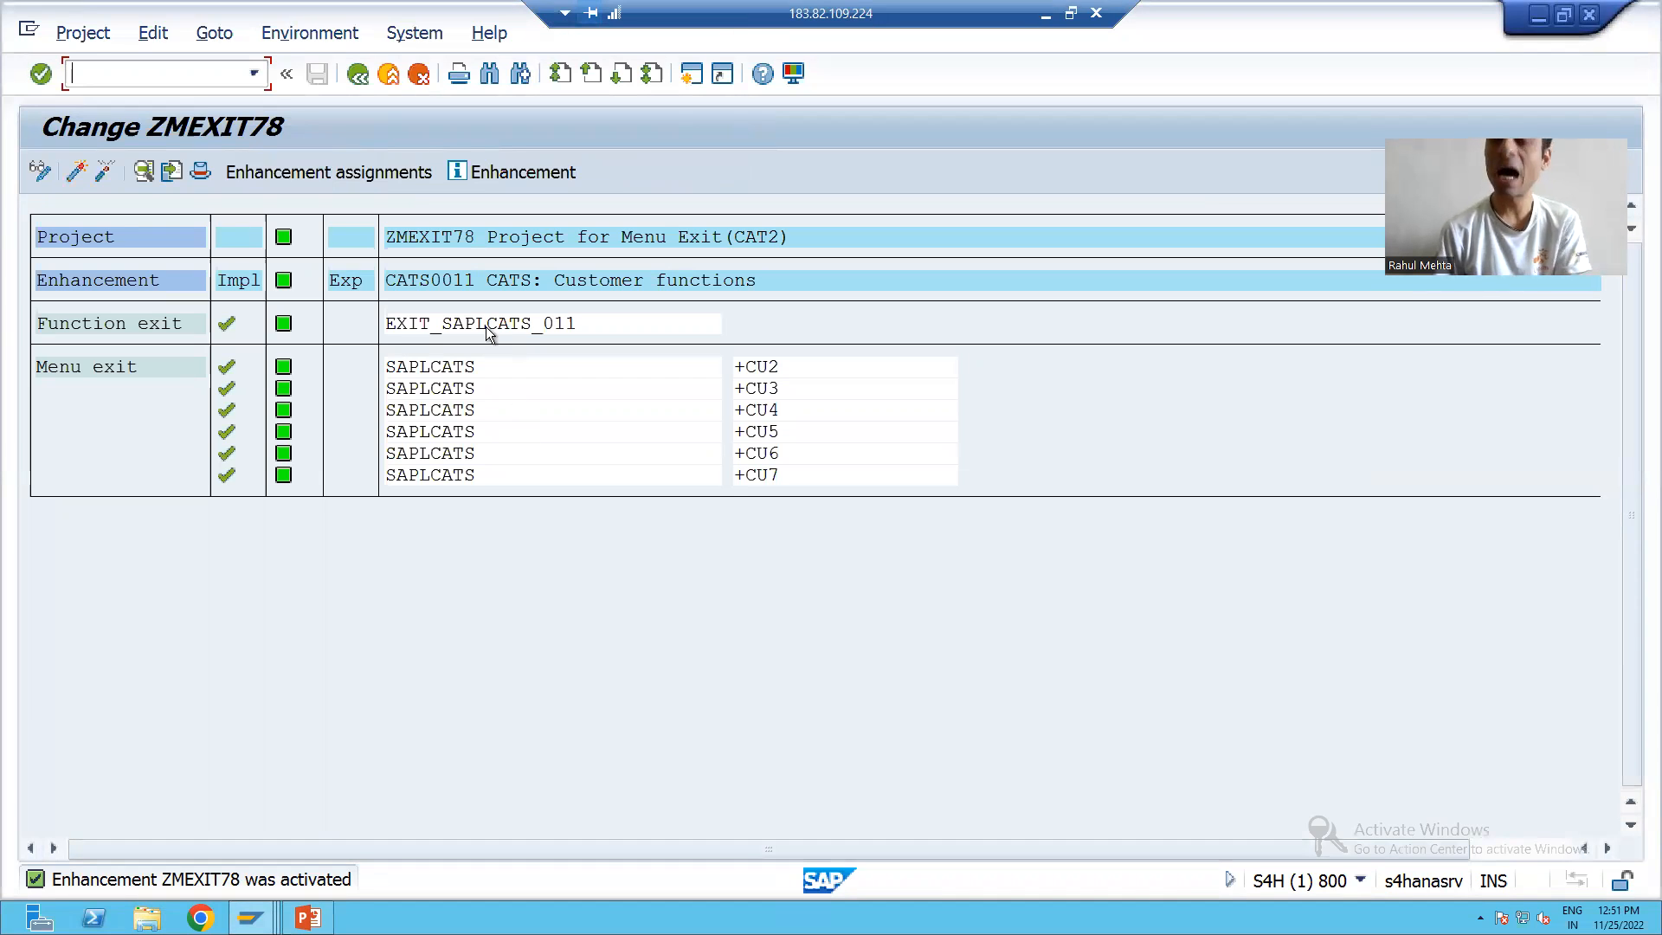
double_click(480, 324)
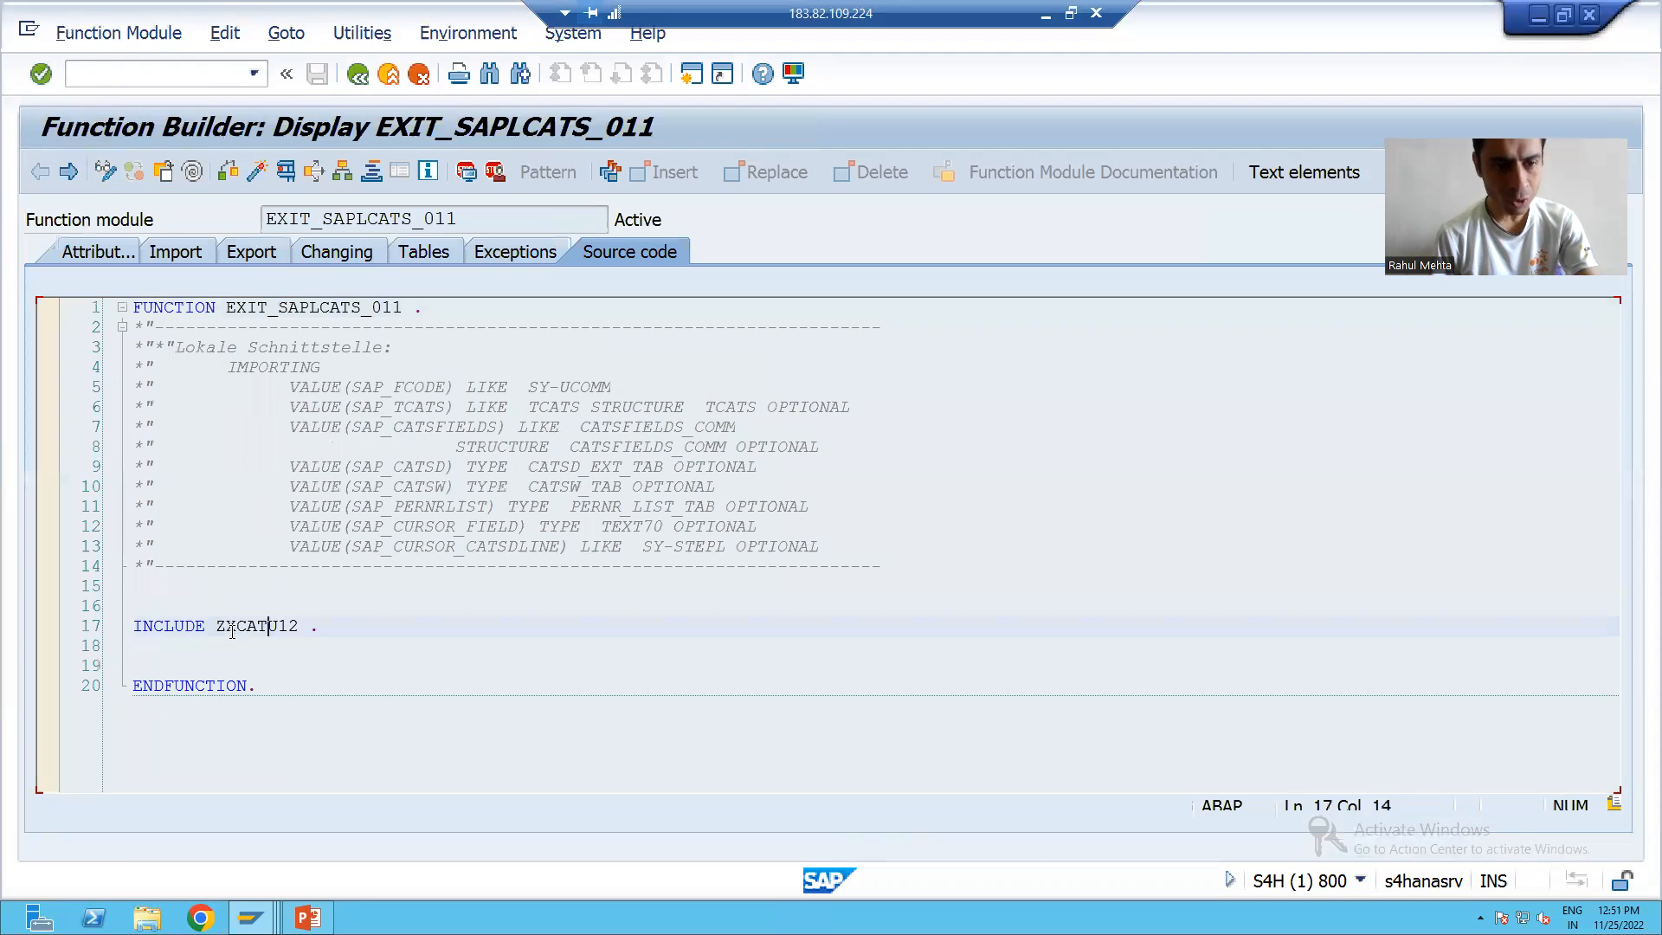
Open include ZXCATU12 in the ABAP Editor and delete it, confirming with Yes.
double_click(256, 626)
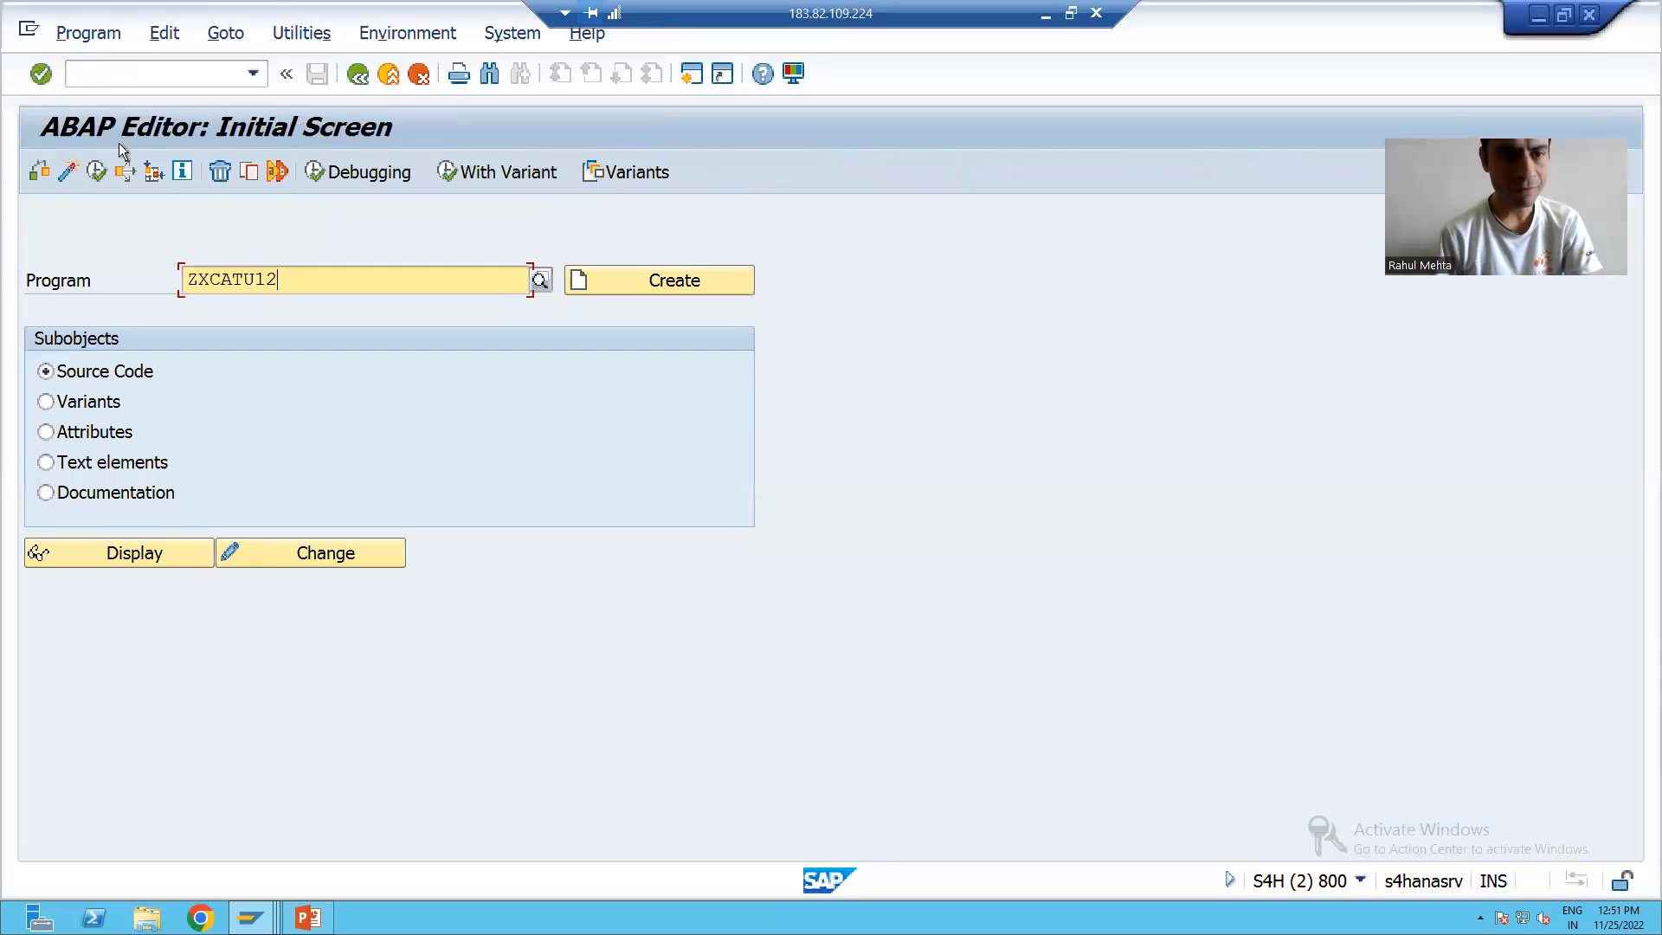
click(219, 170)
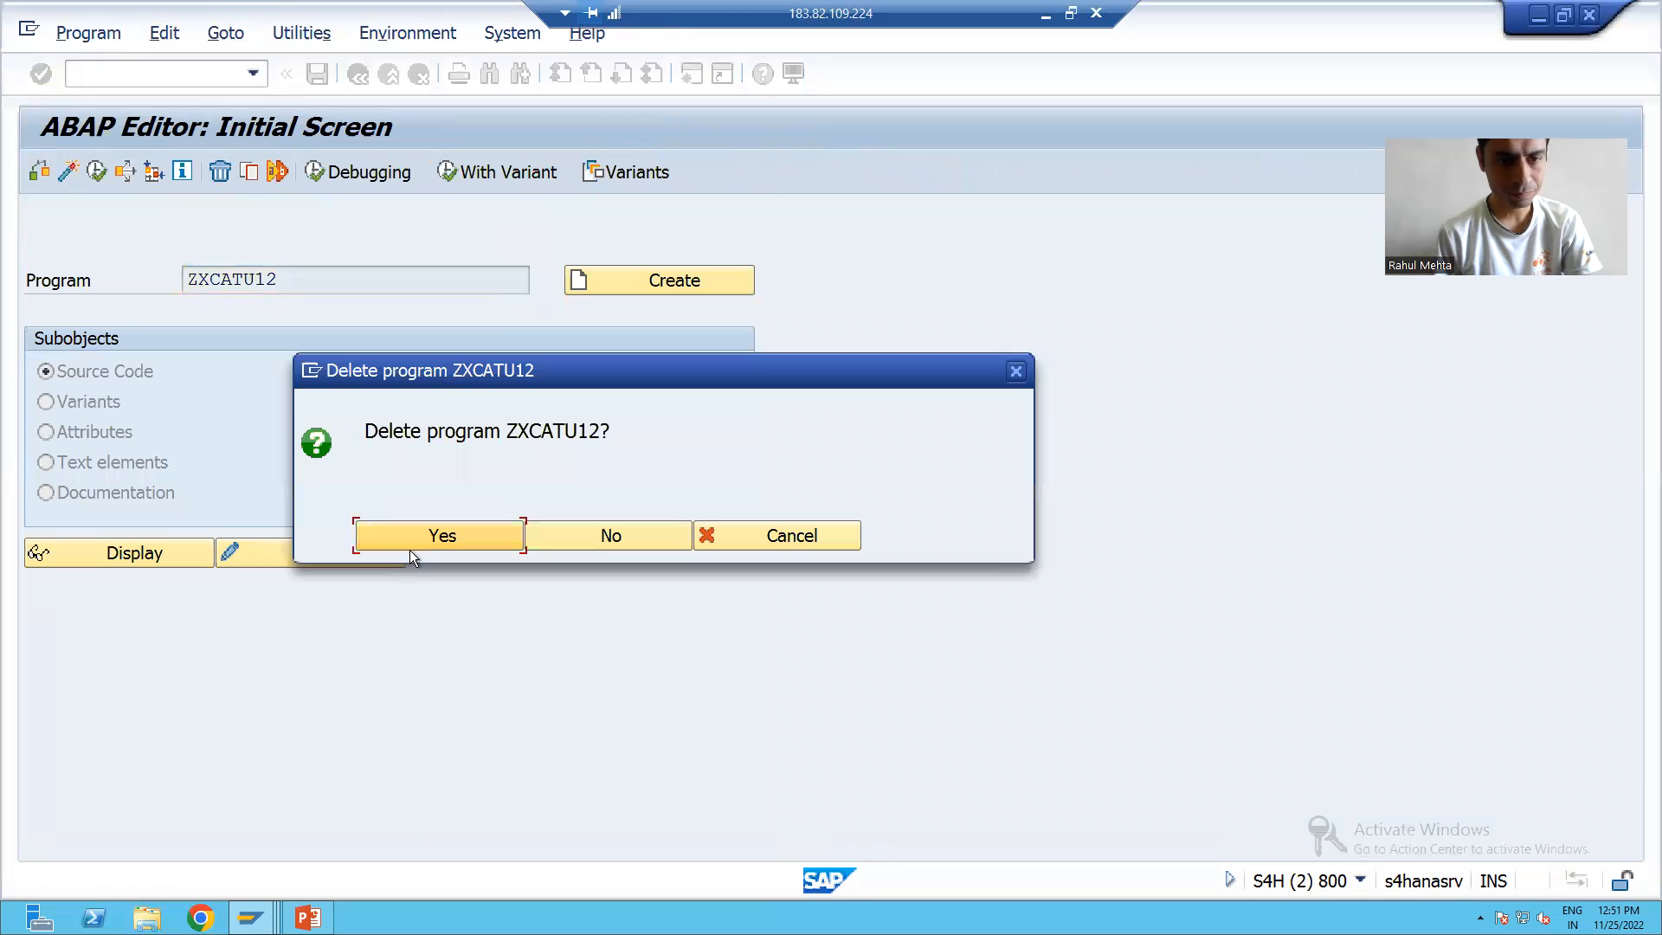
click(441, 534)
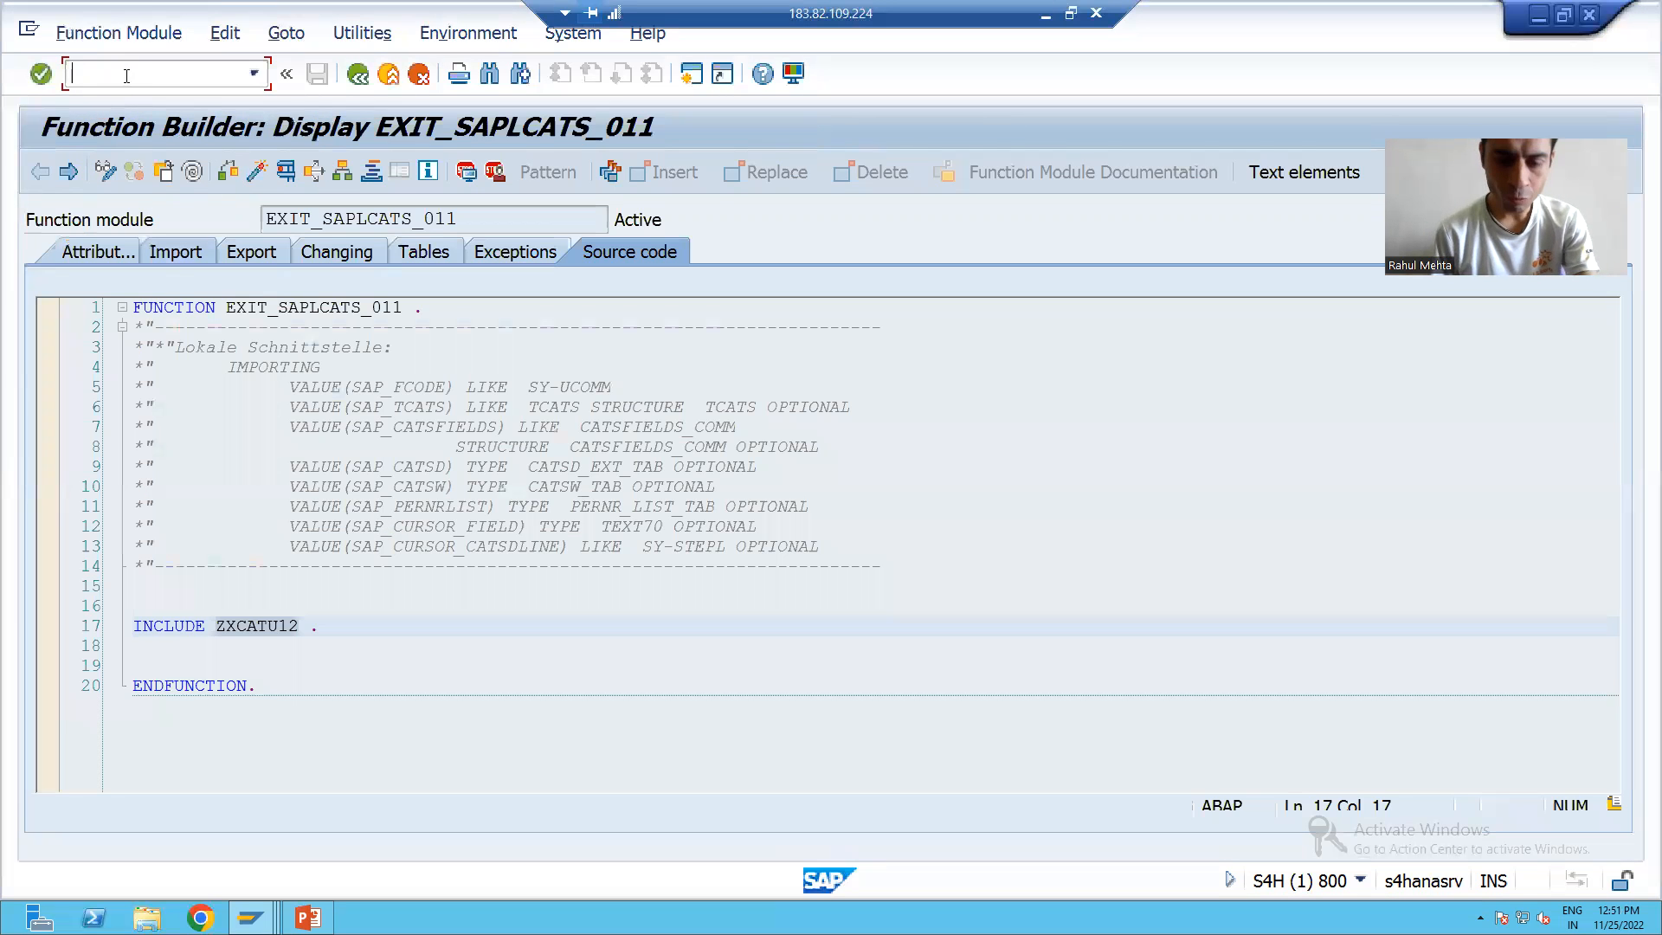
In CMOD, deactivate enhancement project ZMEXIT78 and delete it, confirming with Yes.
text(/ncmo)
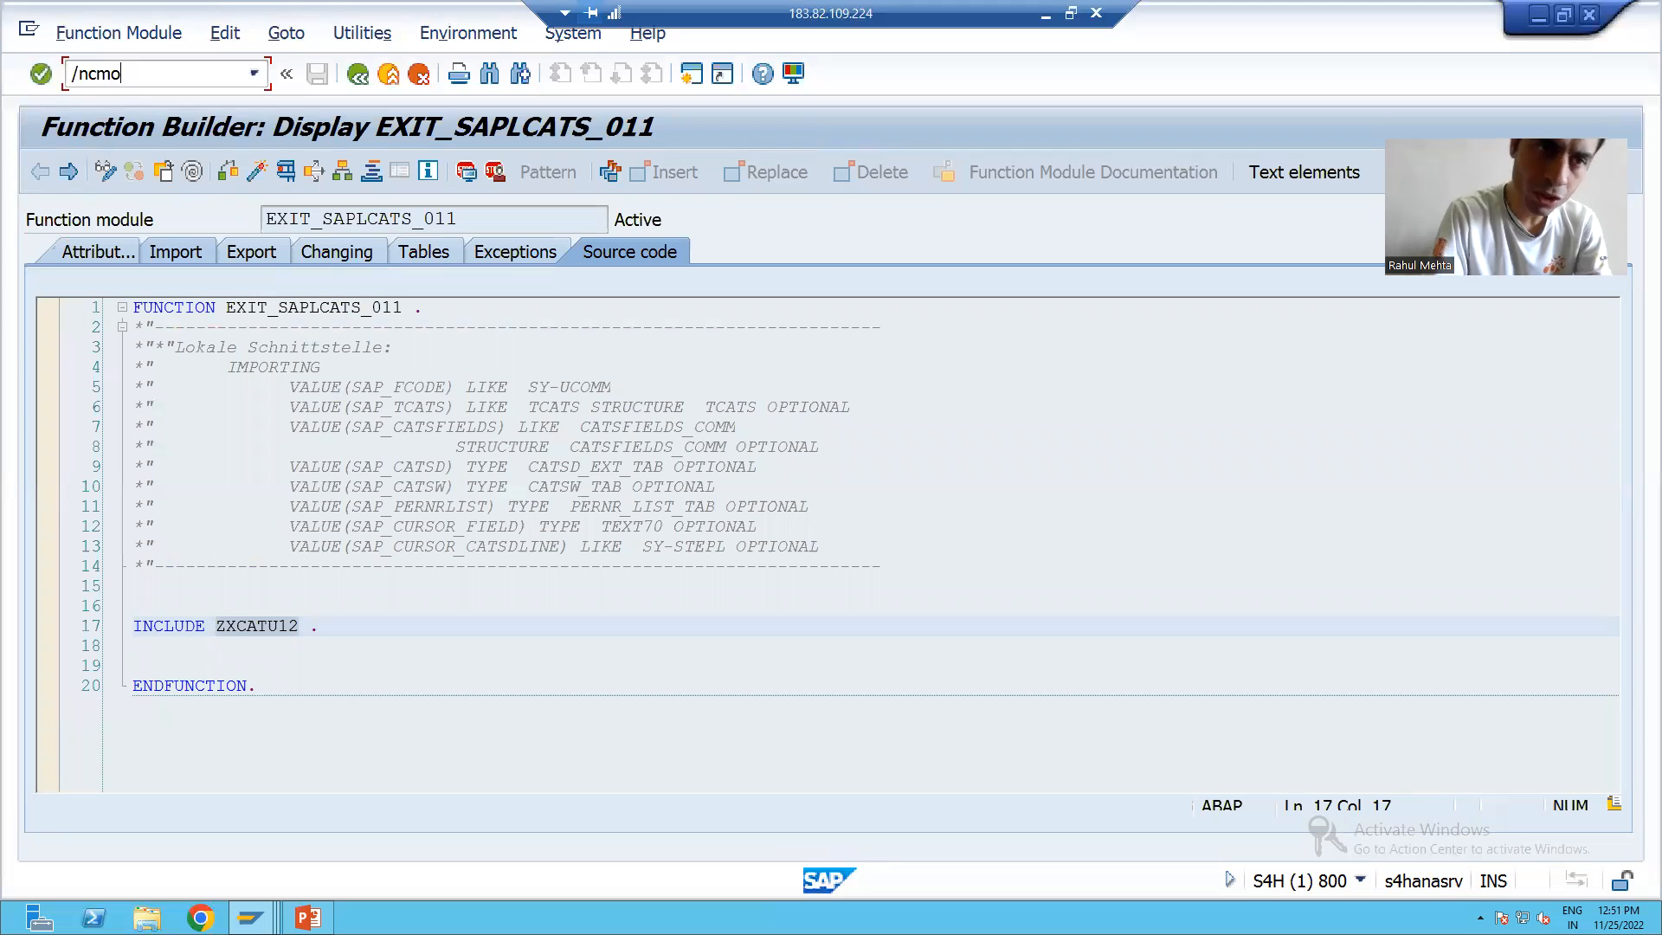
key(Enter)
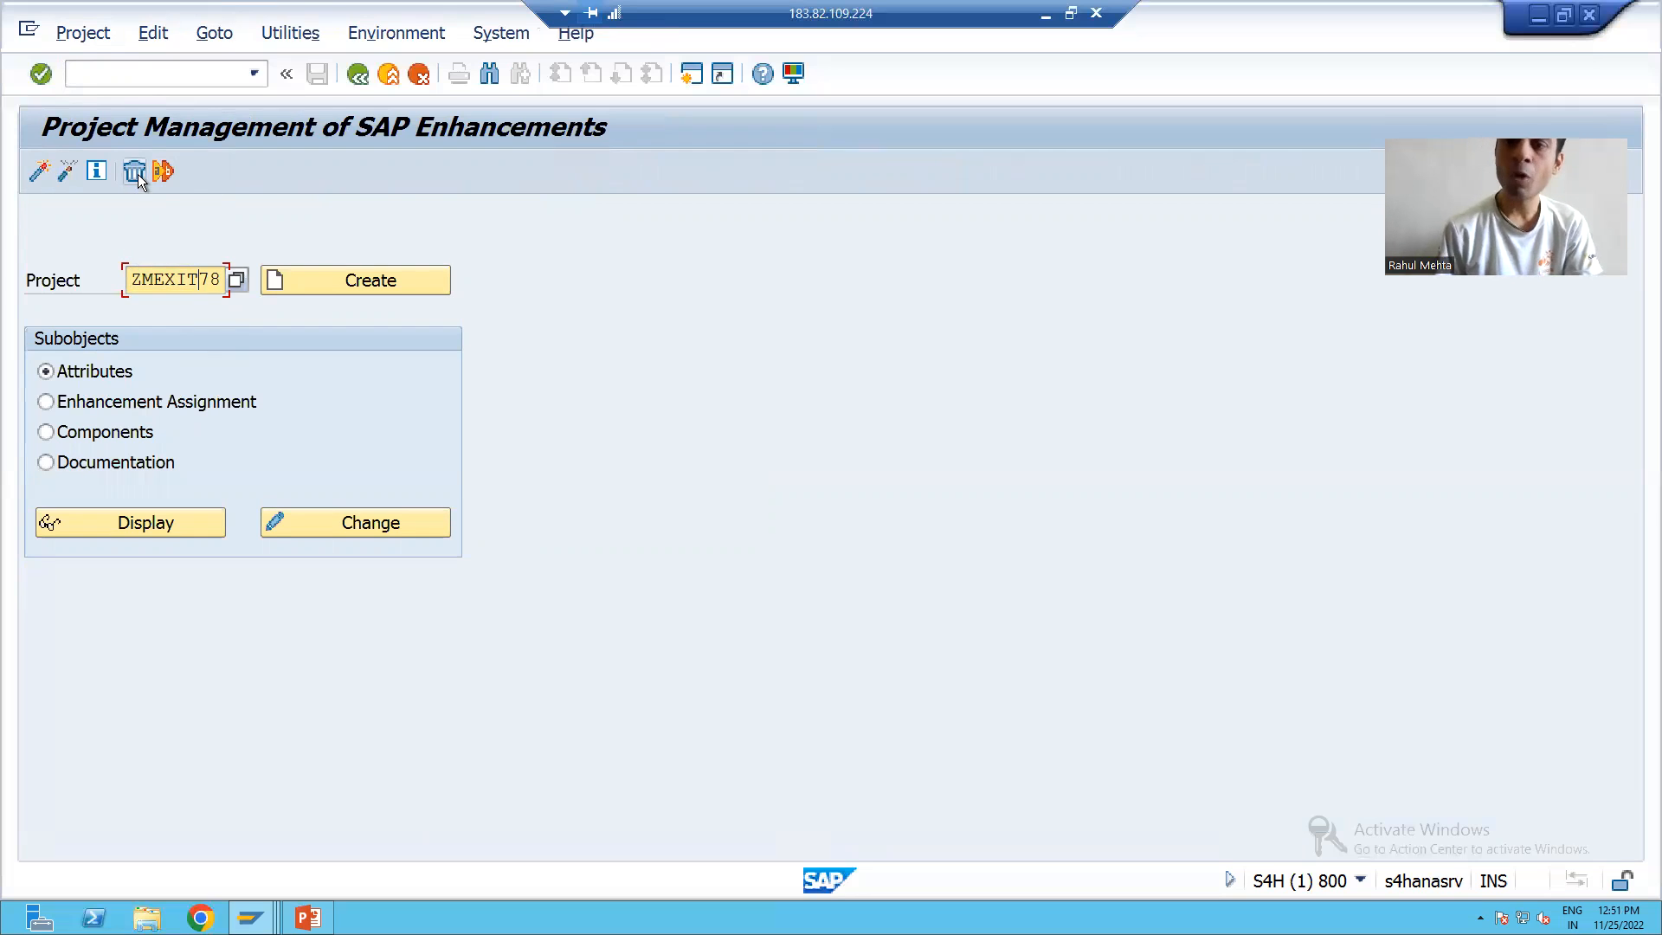
mouse_move(58, 173)
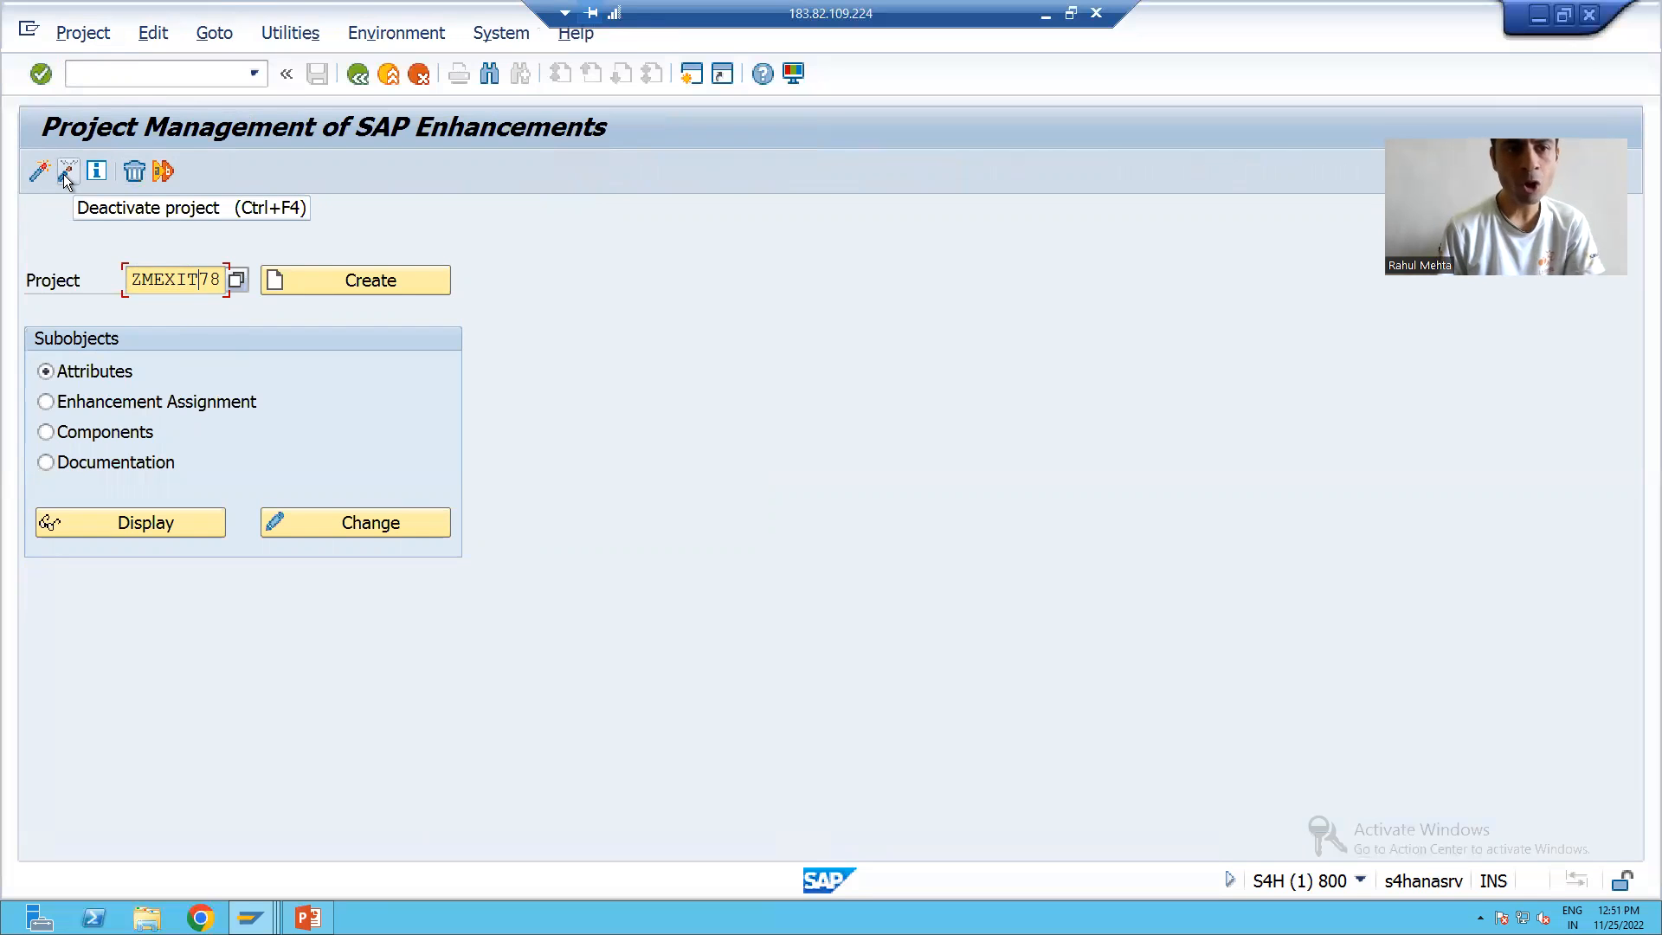
click(65, 174)
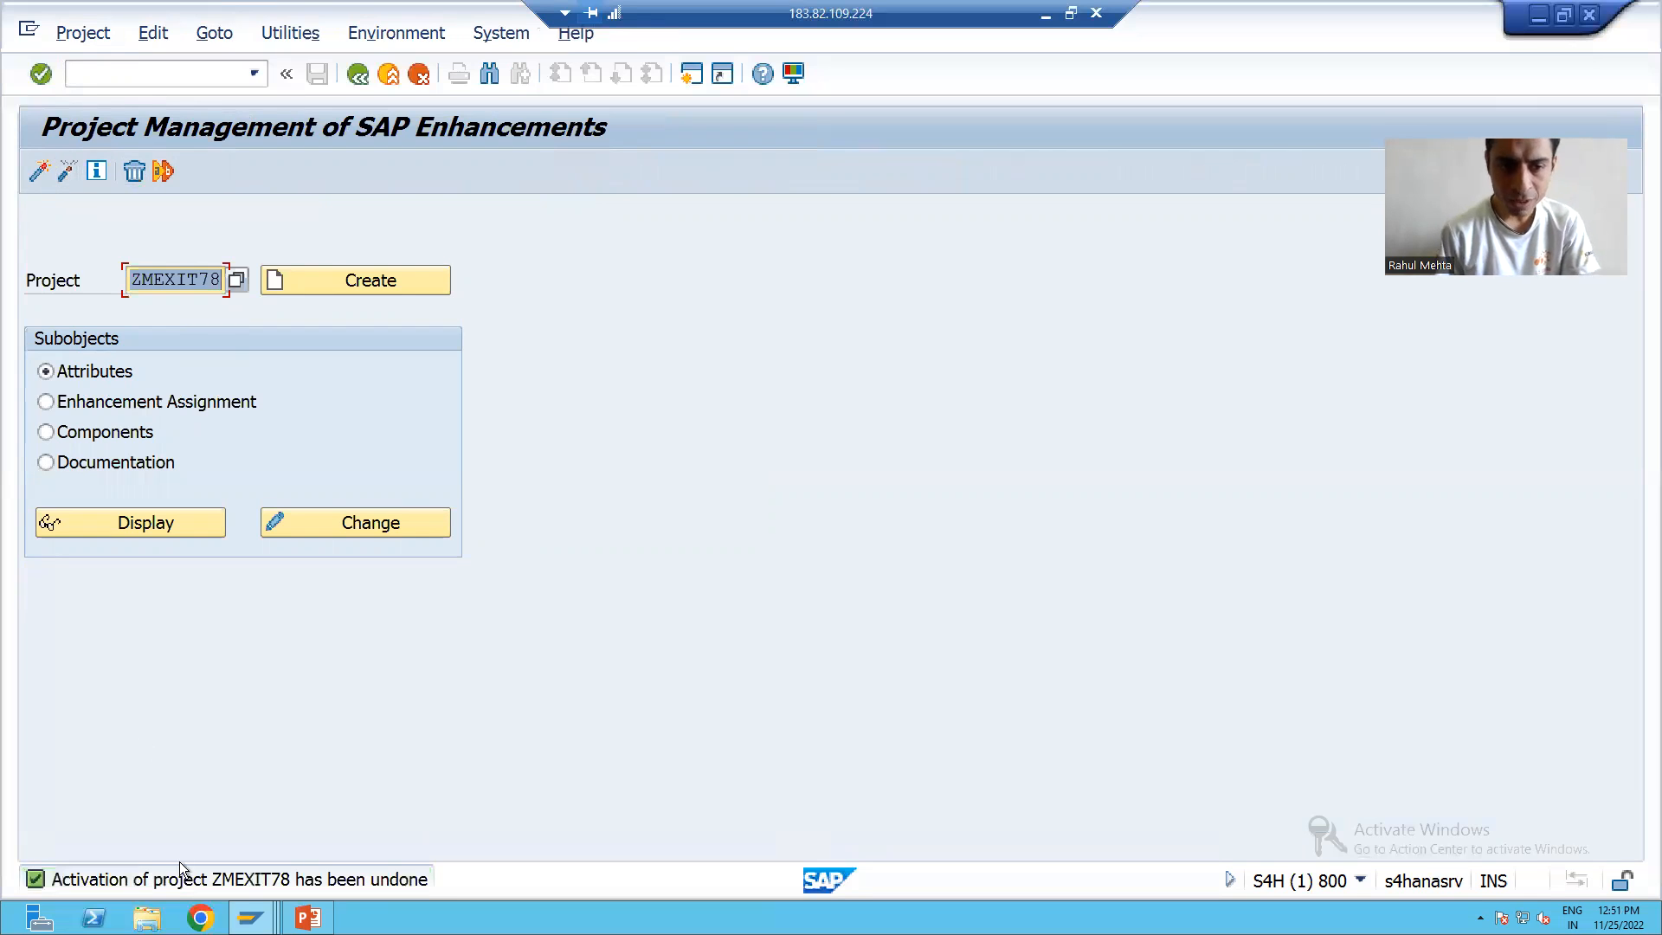
mouse_move(98, 210)
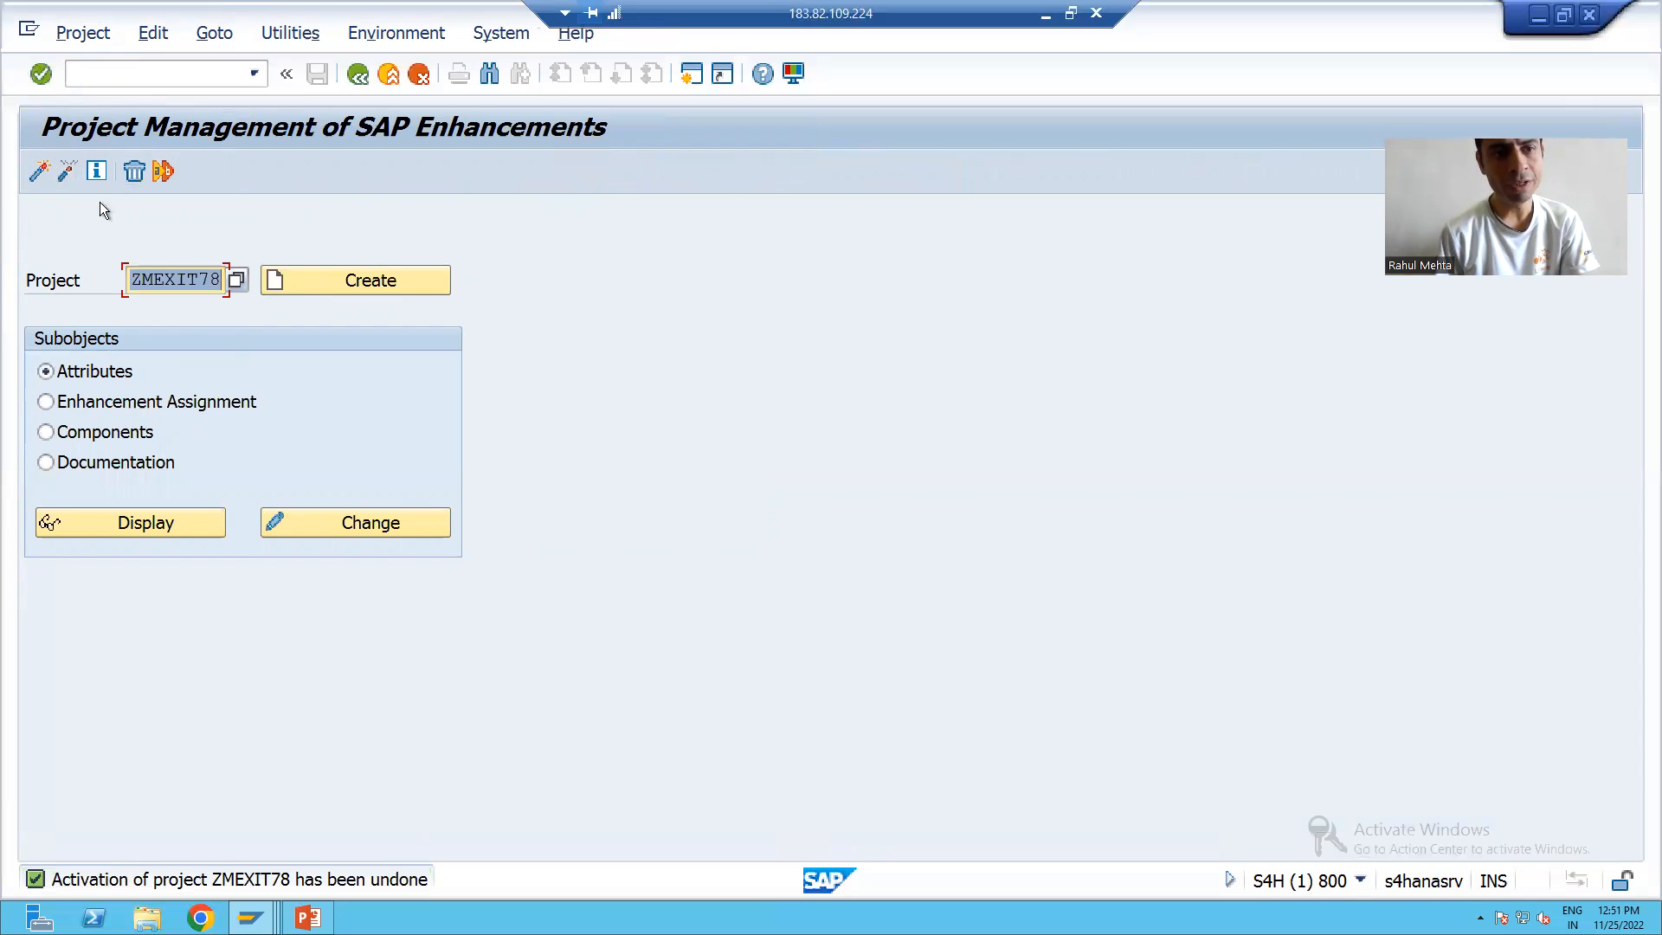
click(134, 169)
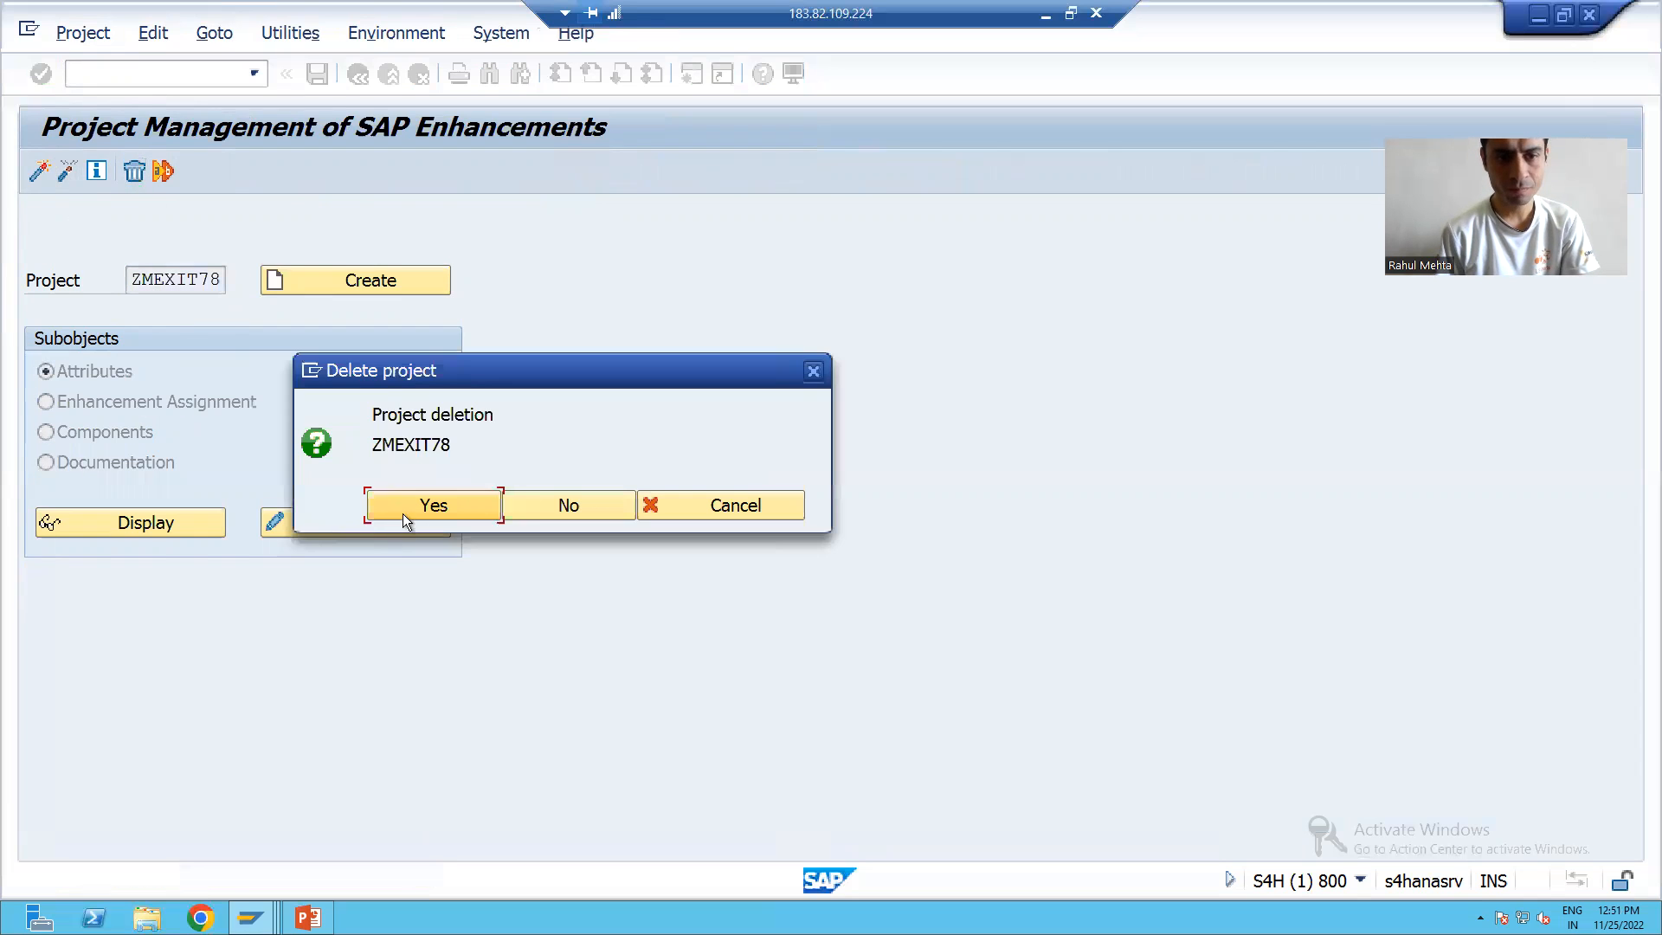
click(434, 505)
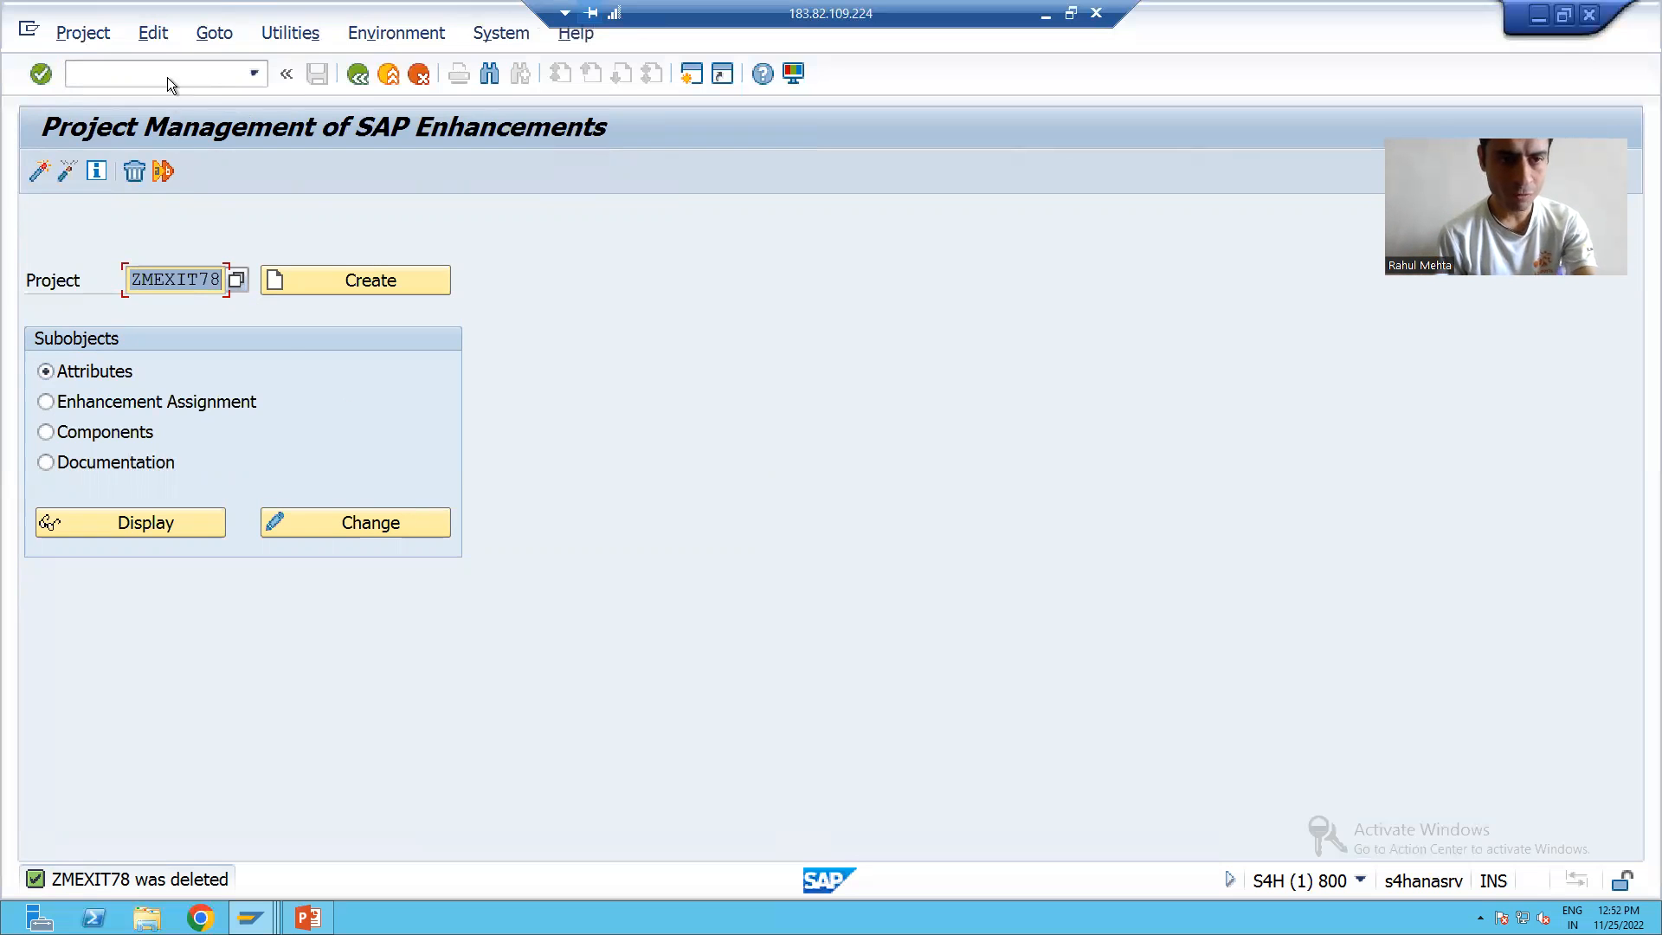
Reopen the CAT2 Time Sheet initial screen to verify it, then return to PowerPoint.
text(/n)
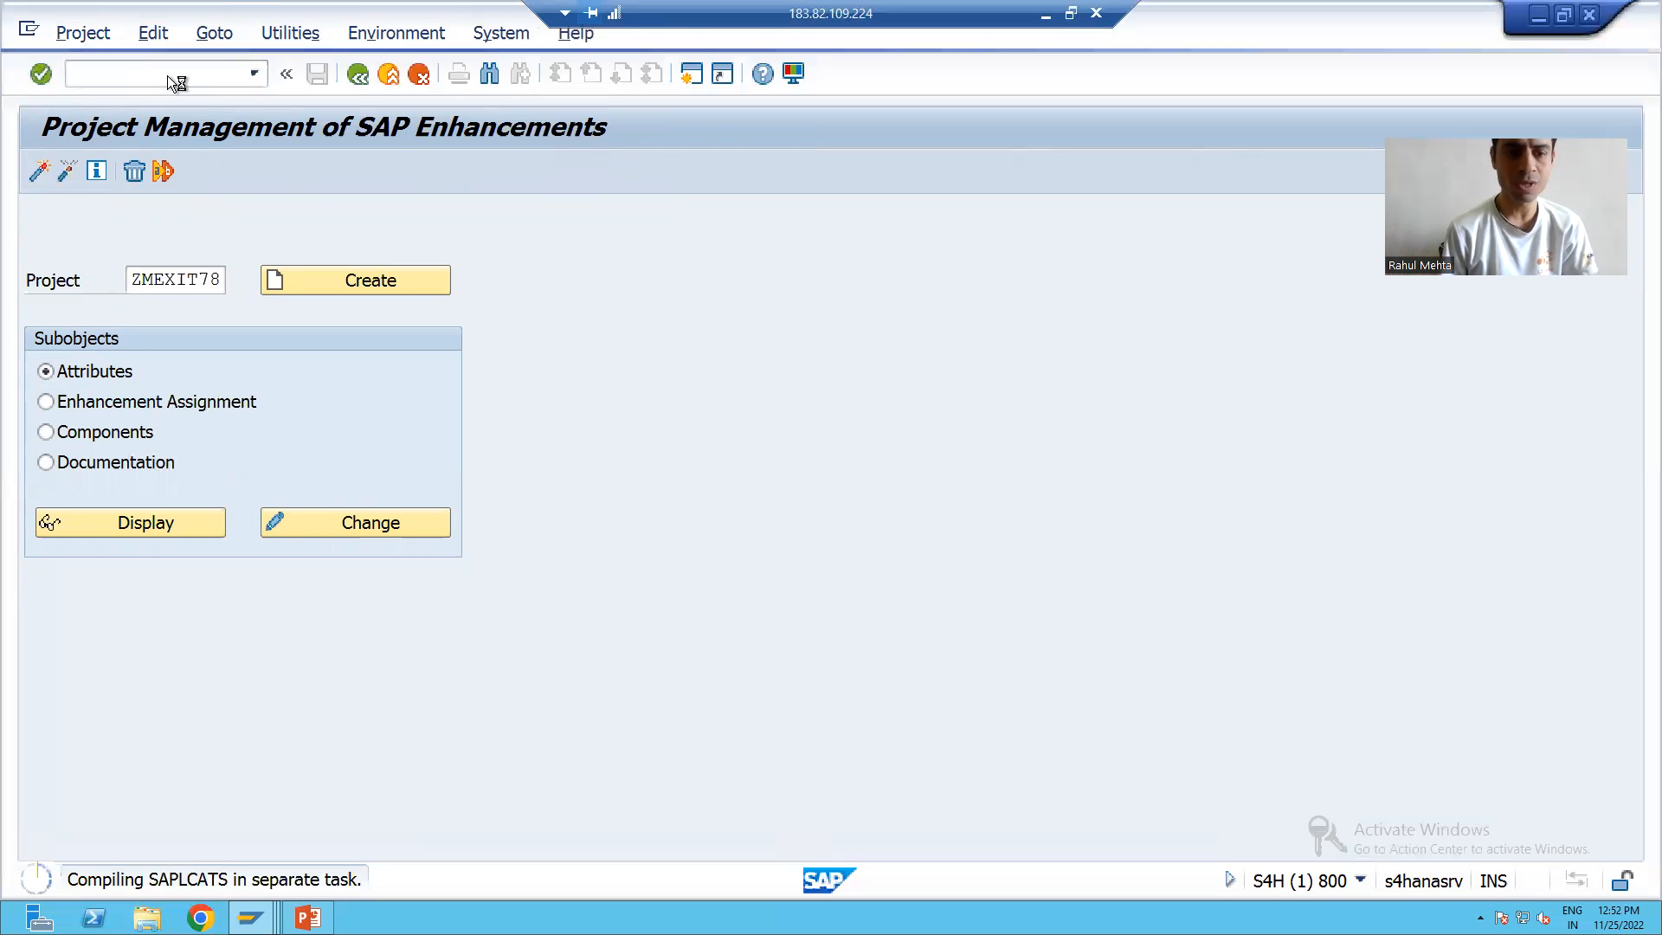
mouse_move(225, 192)
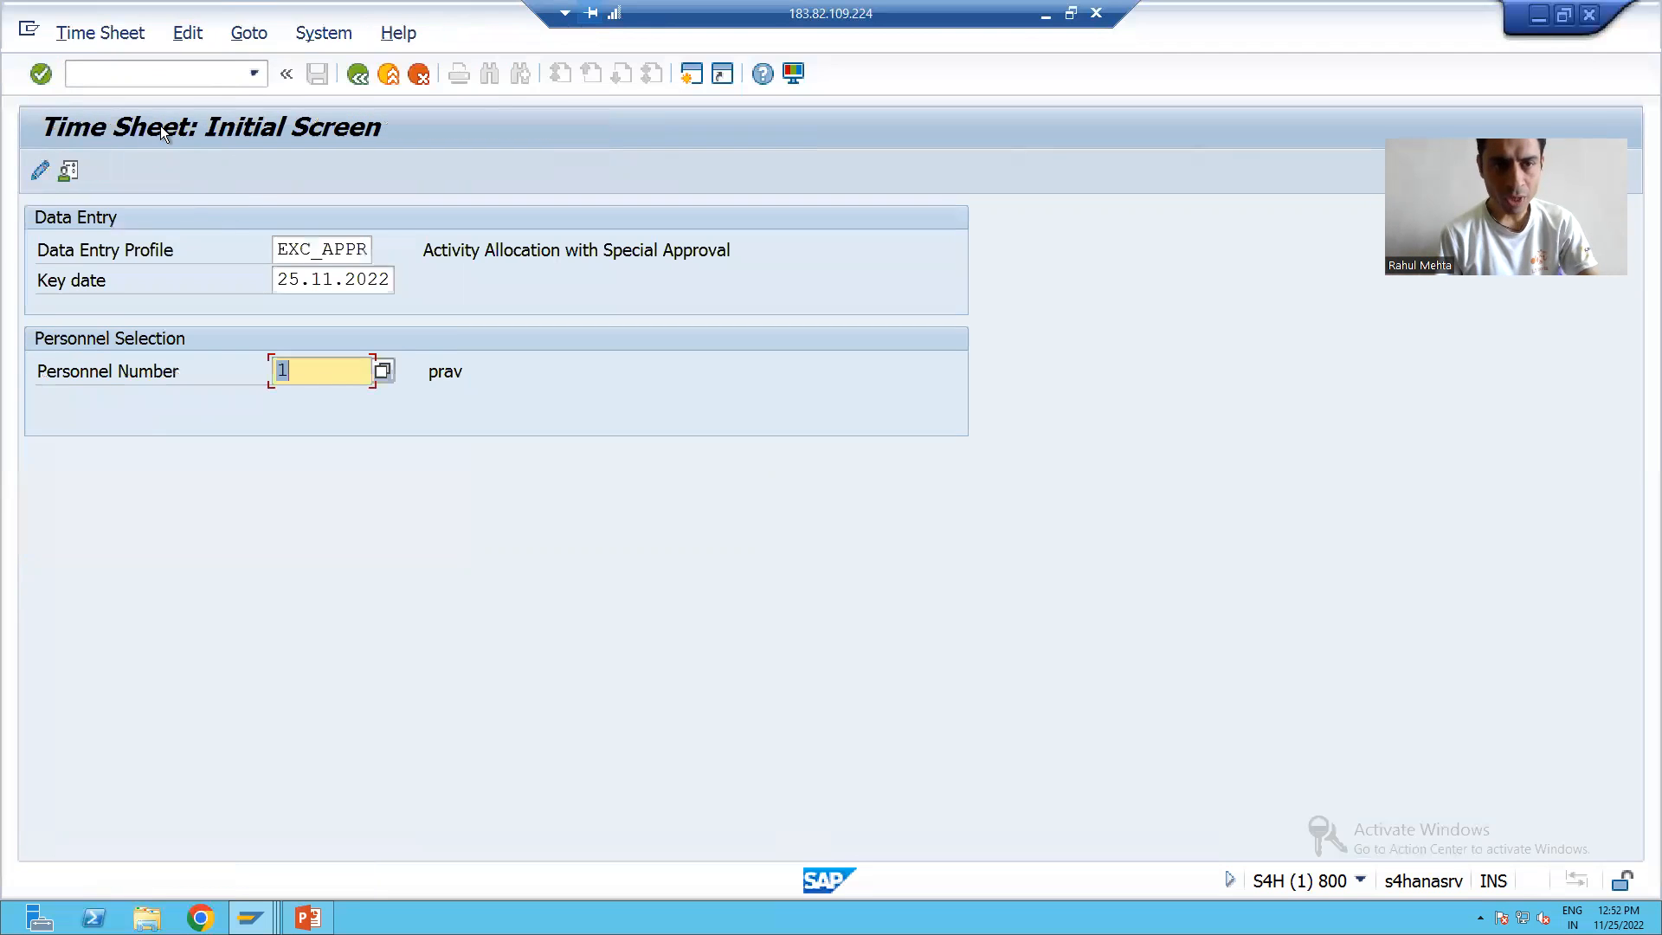
click(249, 33)
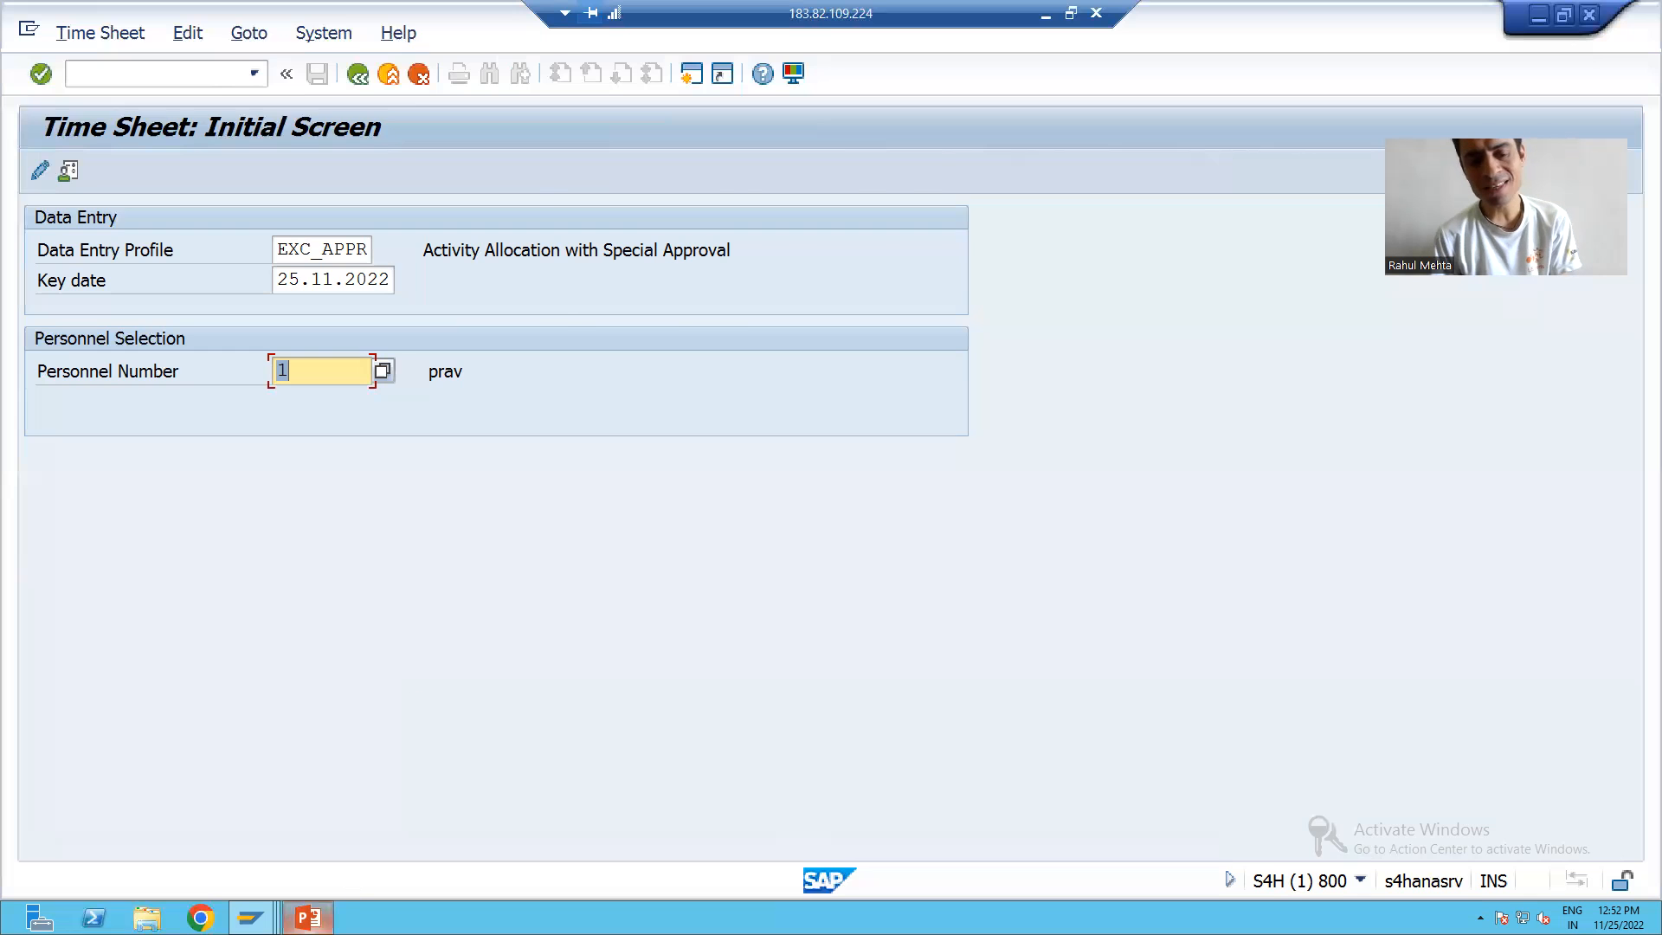
click(307, 918)
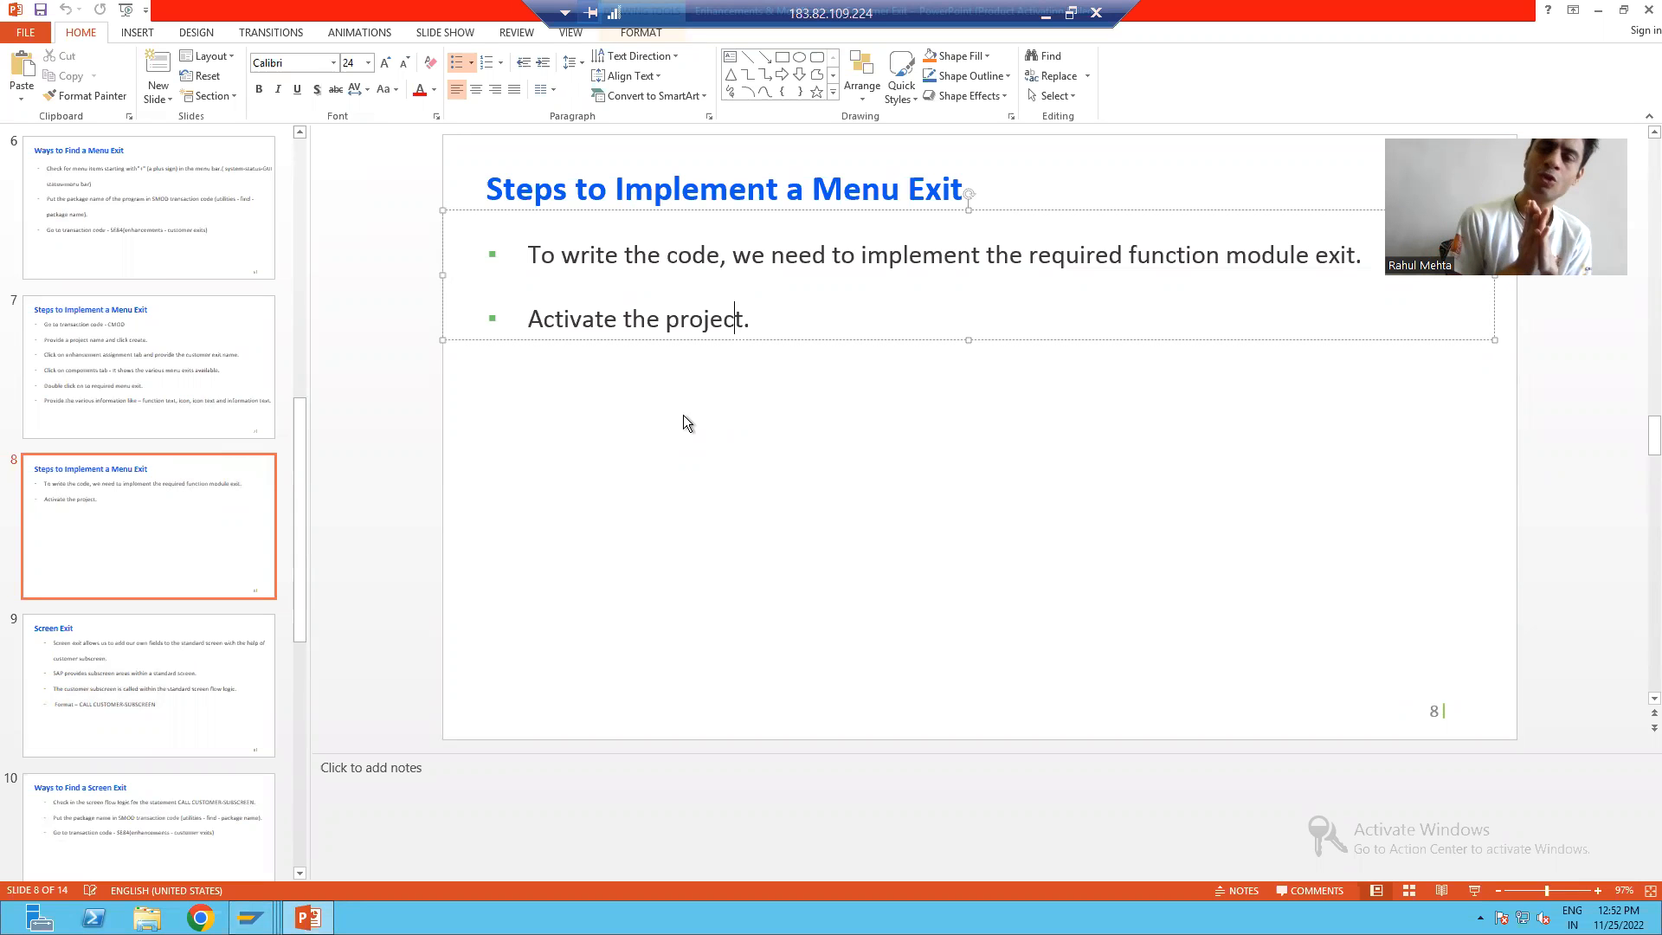
mouse_move(711, 417)
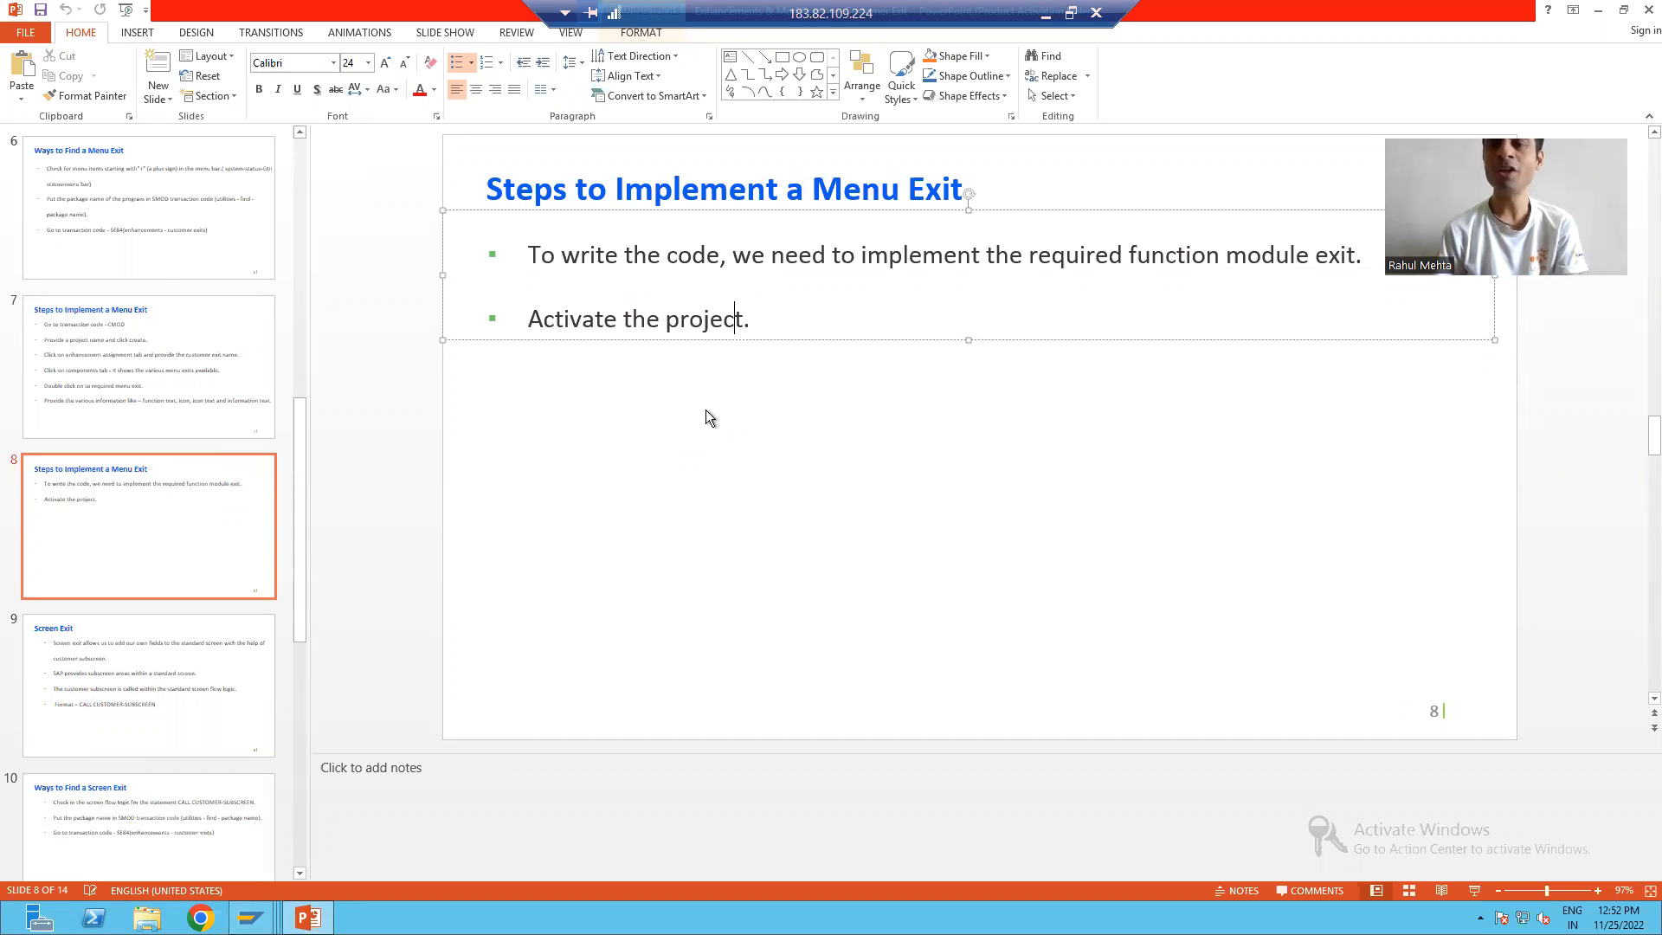